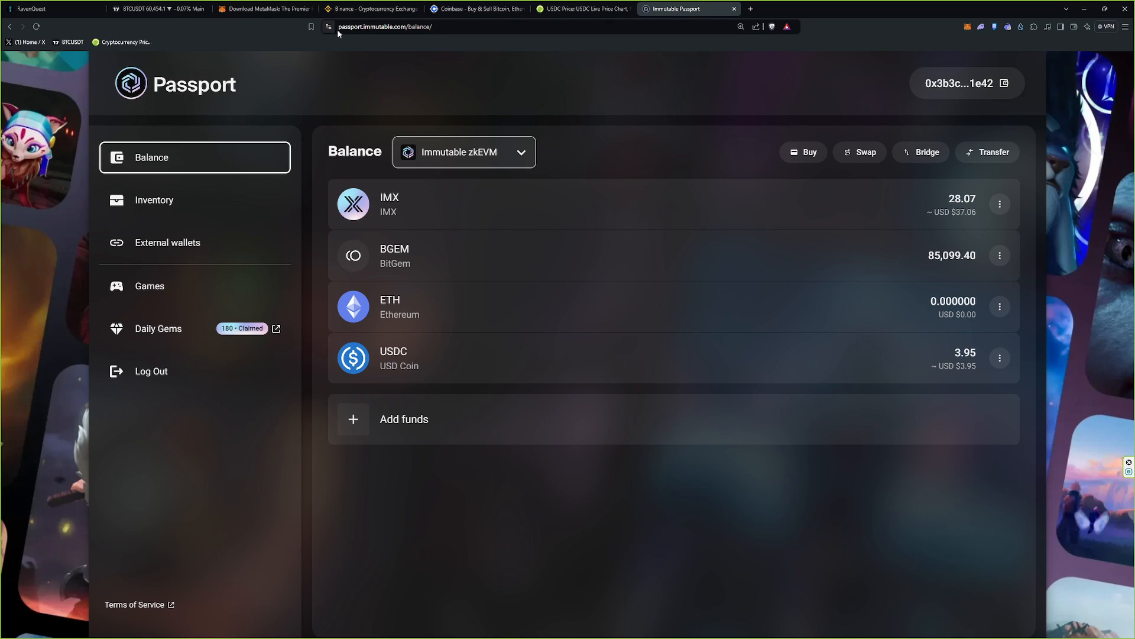
mouse_move(701, 182)
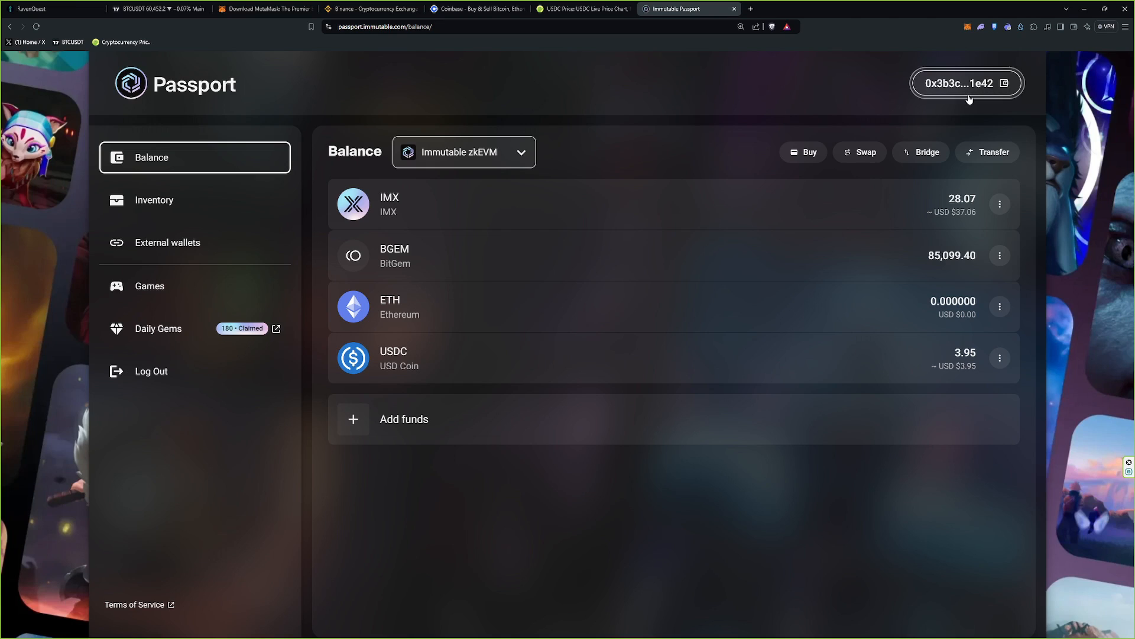
mouse_move(941, 94)
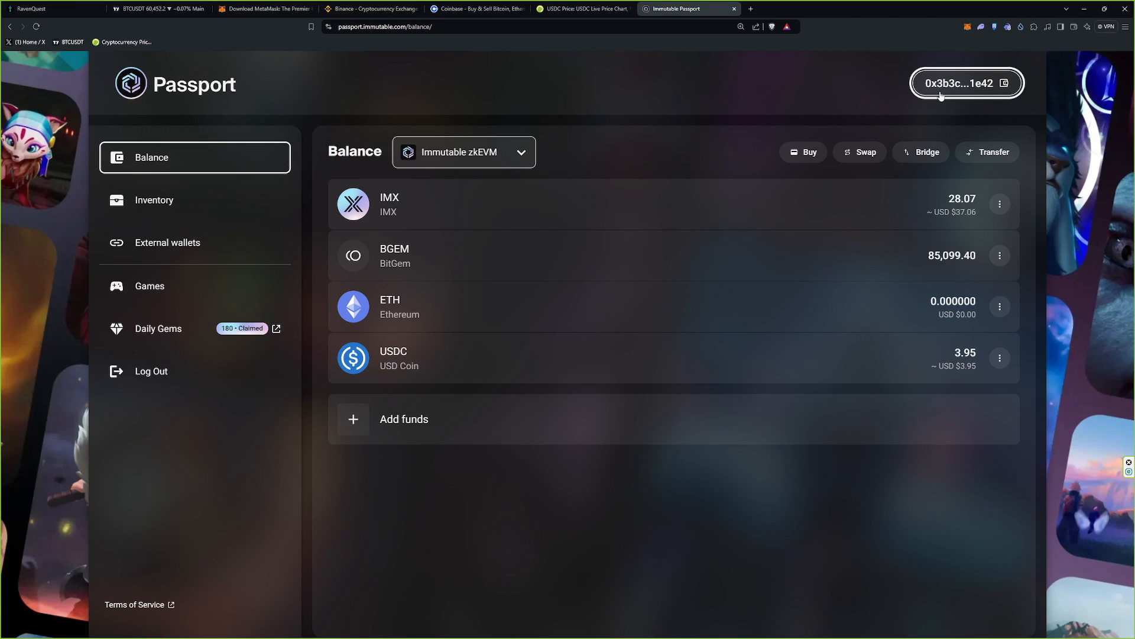
Step: Review the CoinGecko USDC price, Coinbase and Binance tabs, ending on the MetaMask download page
left_click(593, 9)
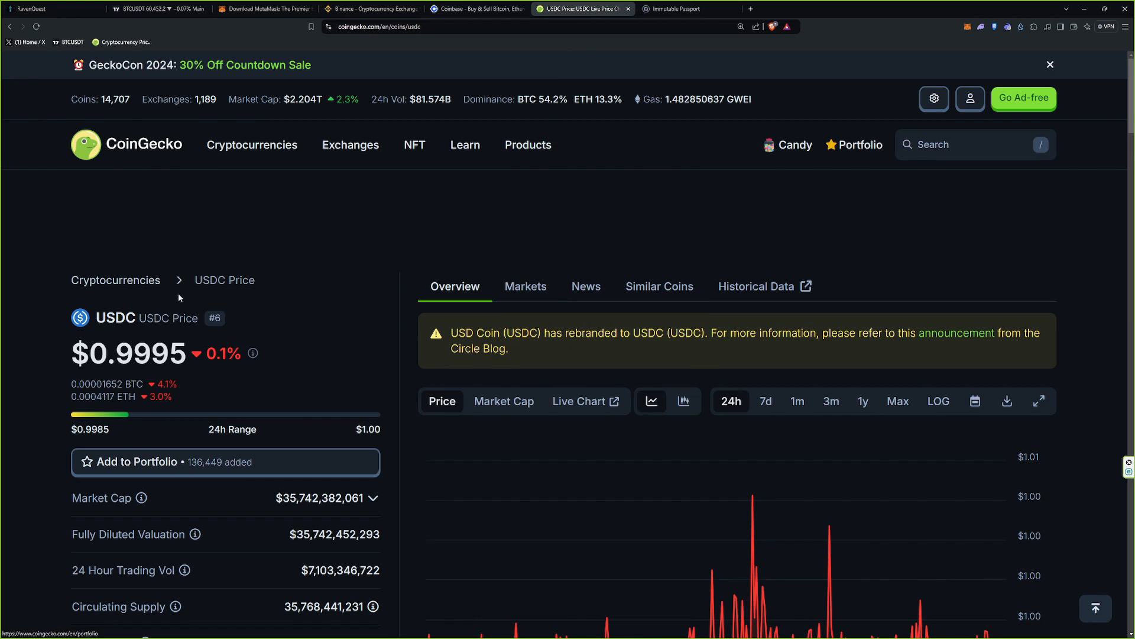
double_click(116, 318)
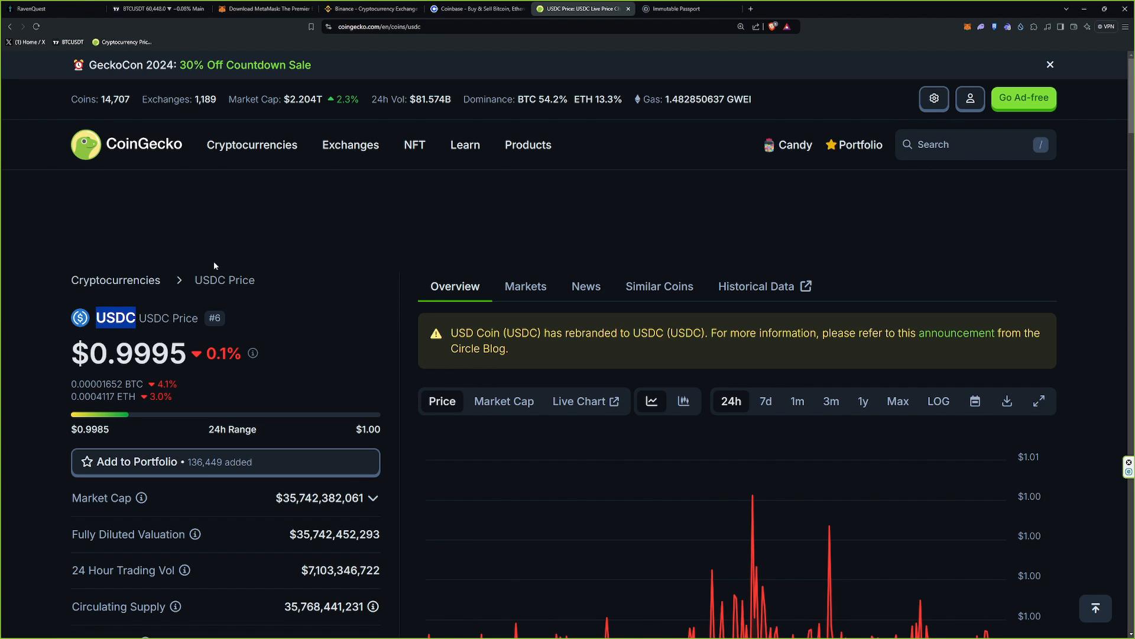
left_click(691, 8)
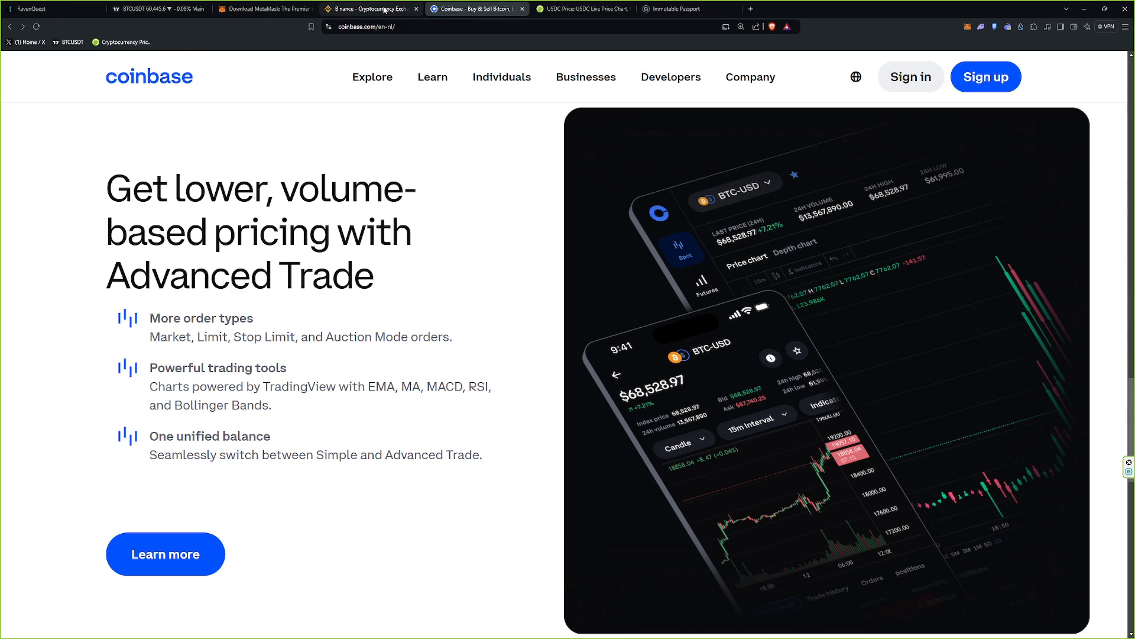
left_click(378, 8)
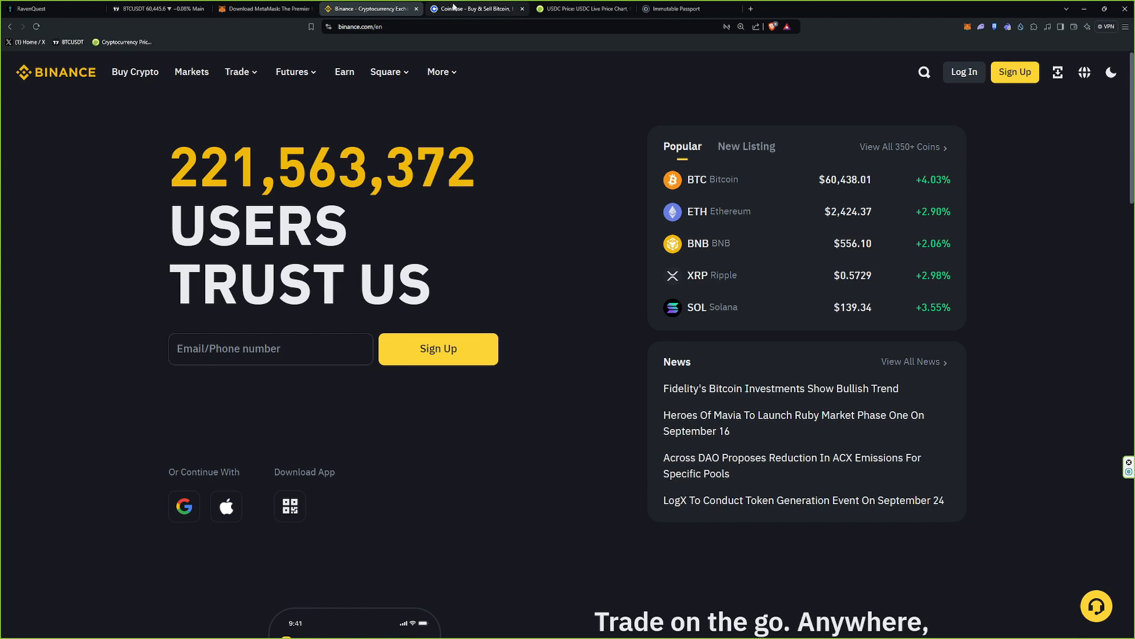
left_click(475, 9)
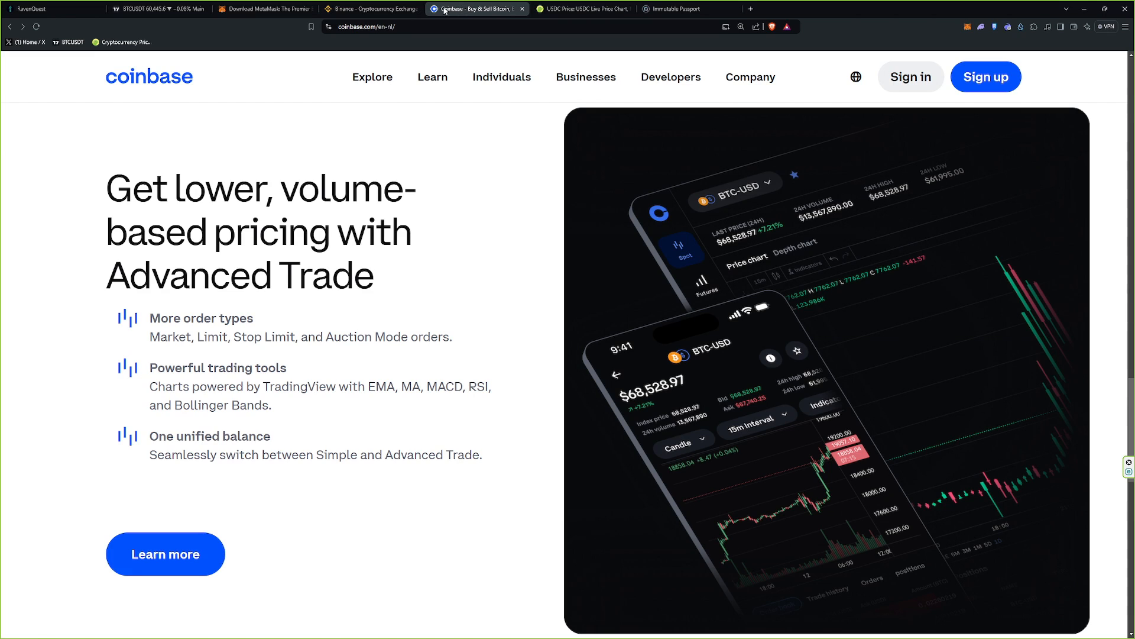
left_click(265, 9)
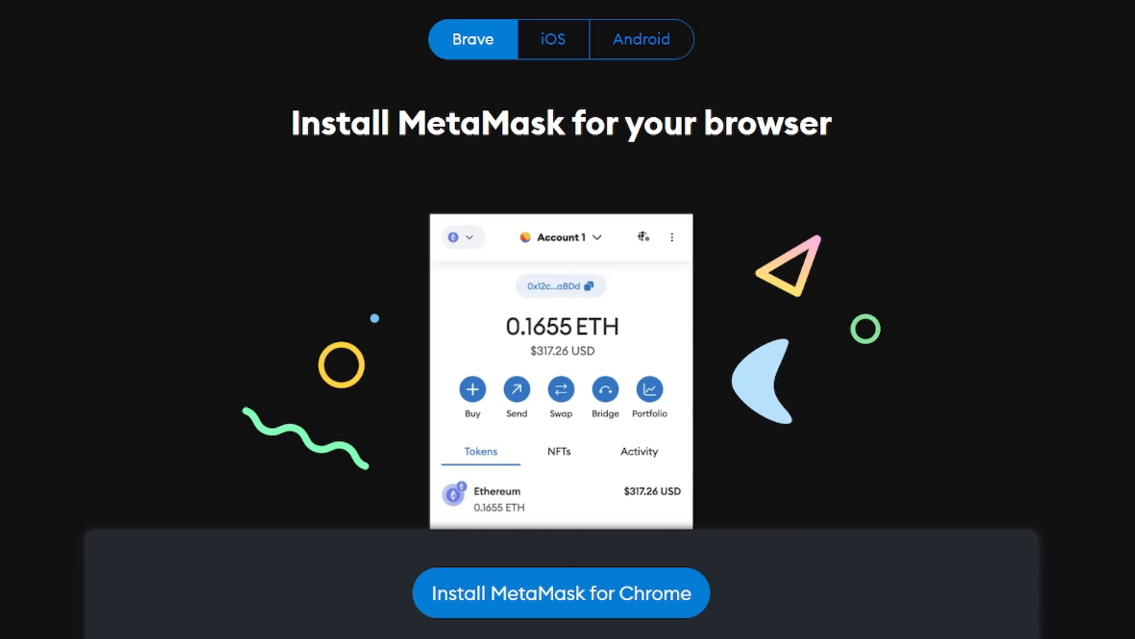
Step: Check MetaMask Account 1's activity: the 516.252202 USDC send confirmed and USDC balance at 0
left_click(968, 26)
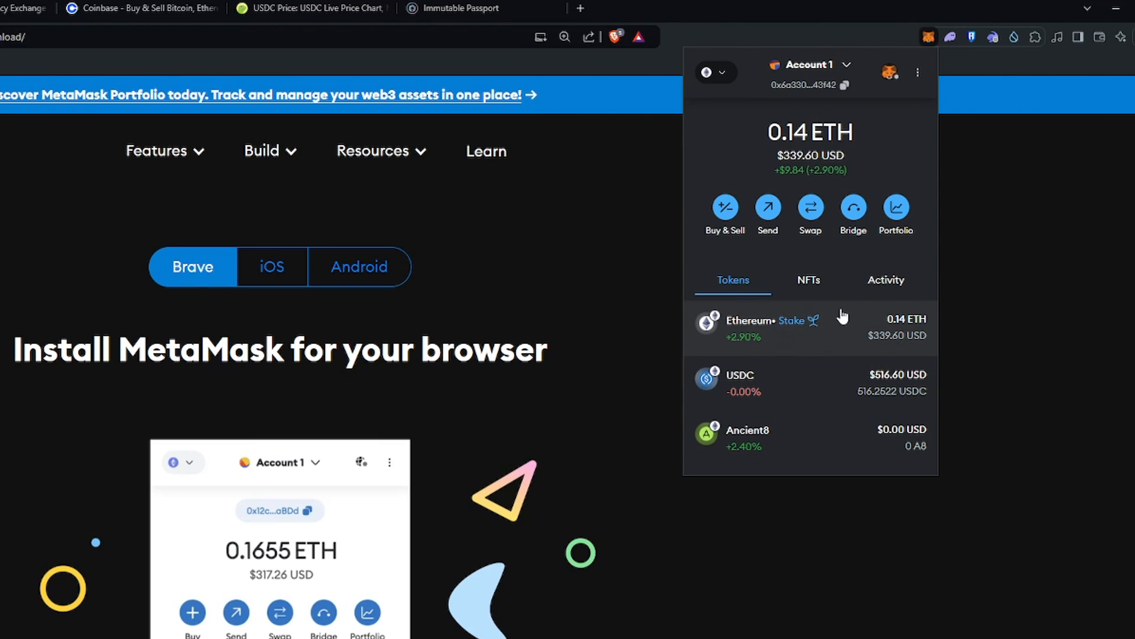
mouse_move(775, 349)
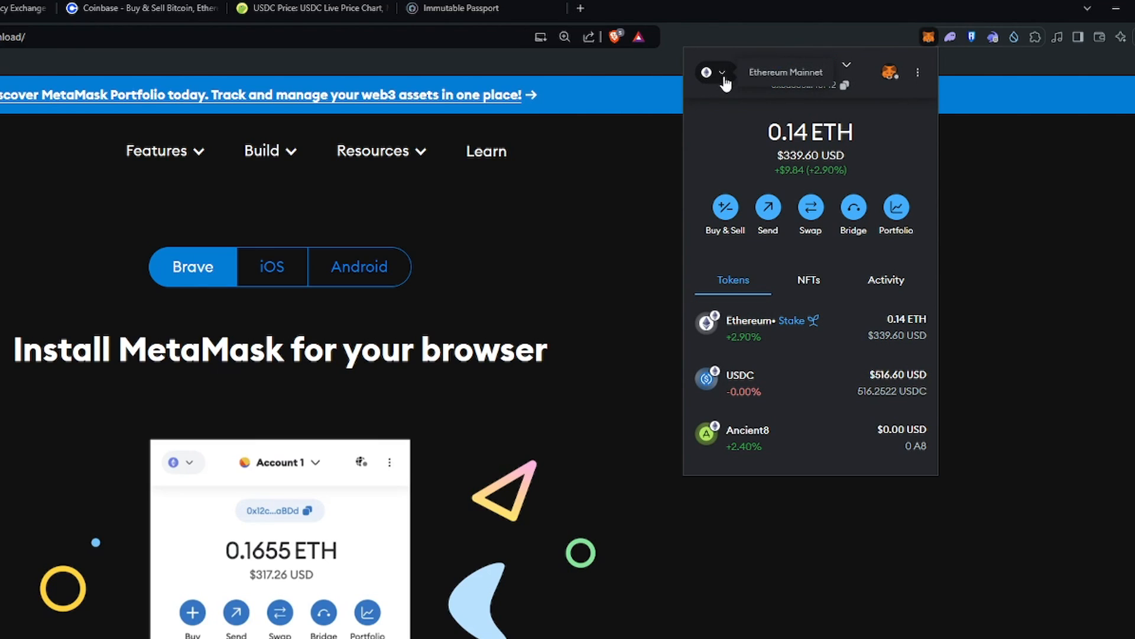
left_click(887, 279)
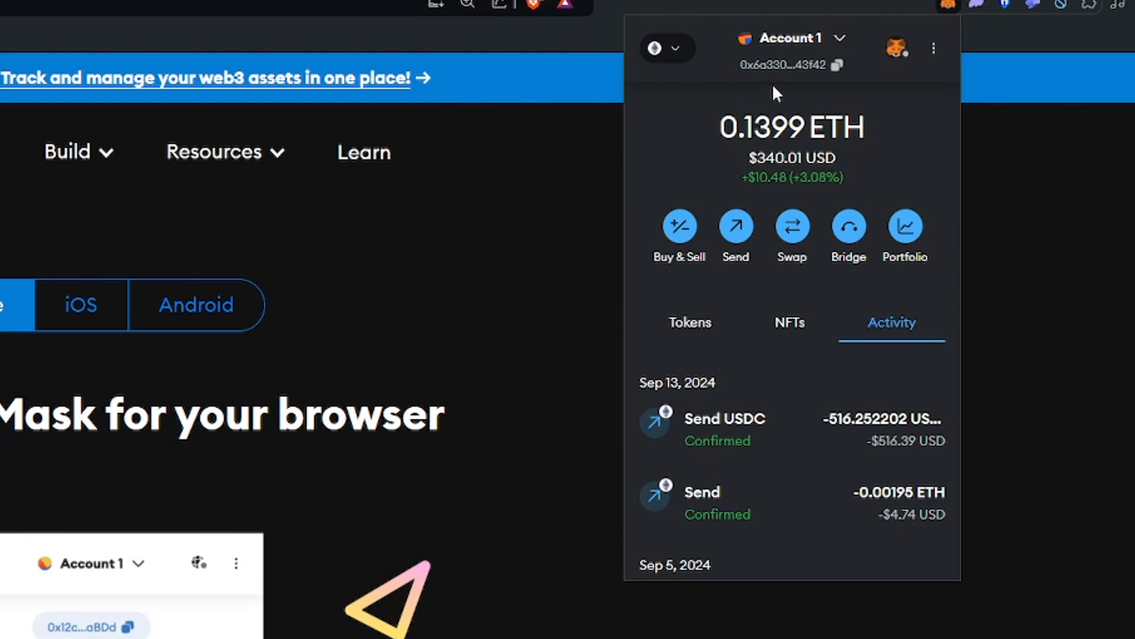
mouse_move(772, 65)
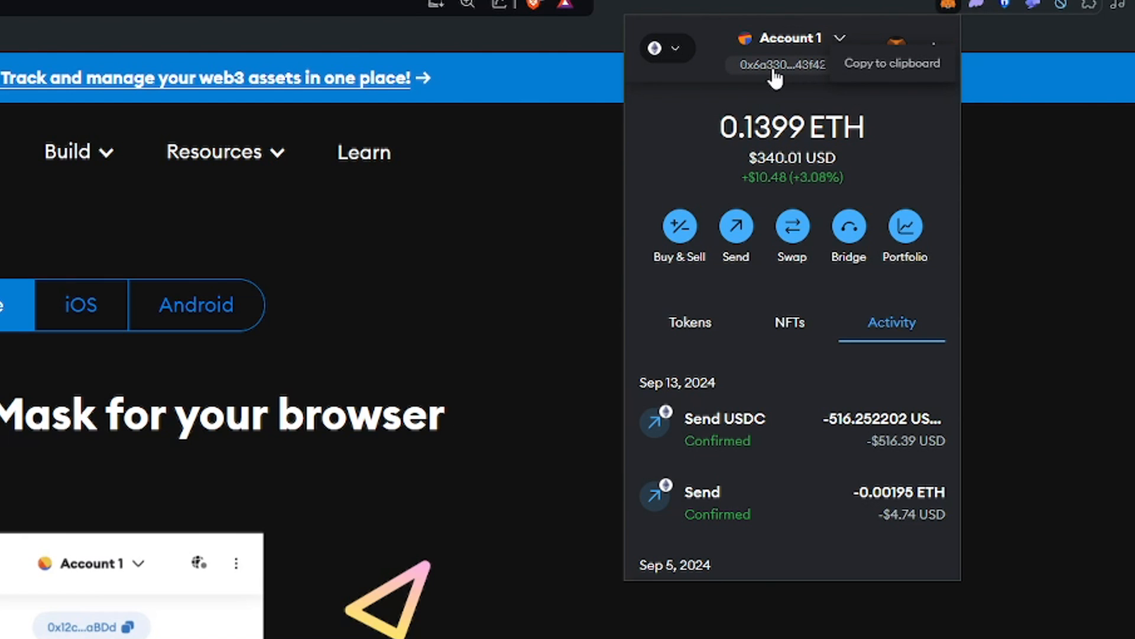
mouse_move(754, 77)
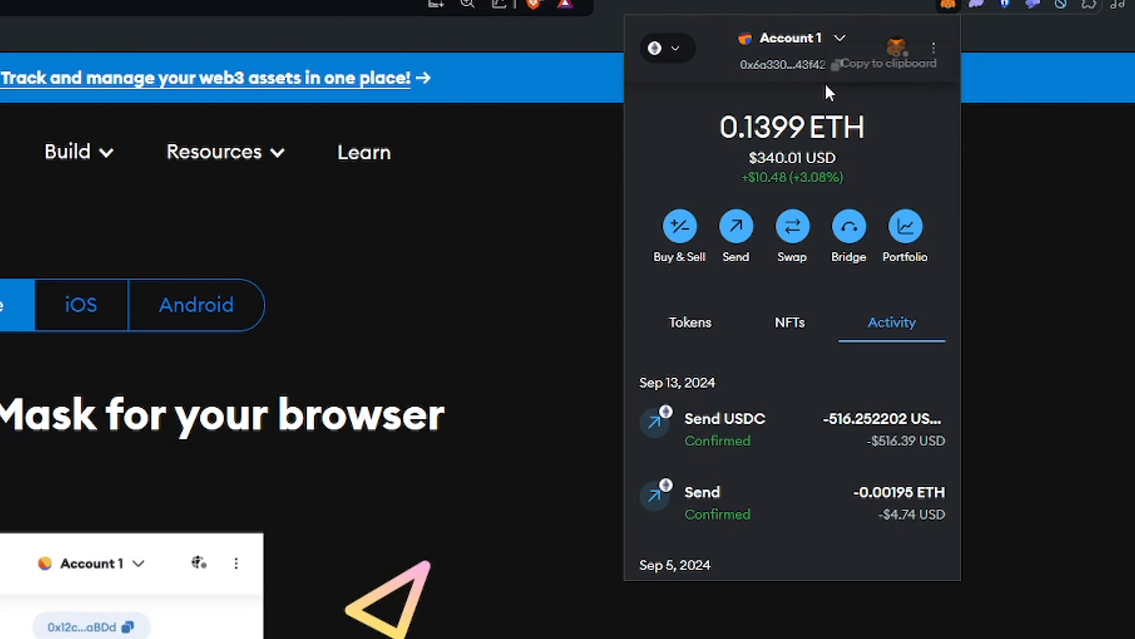
mouse_move(789, 88)
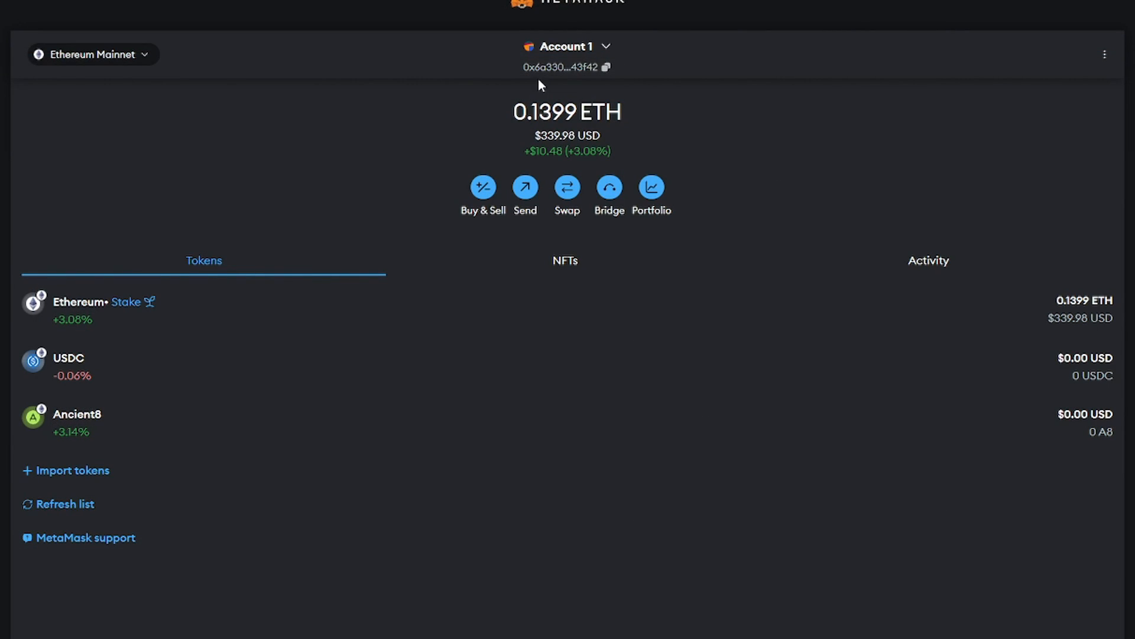
mouse_move(594, 82)
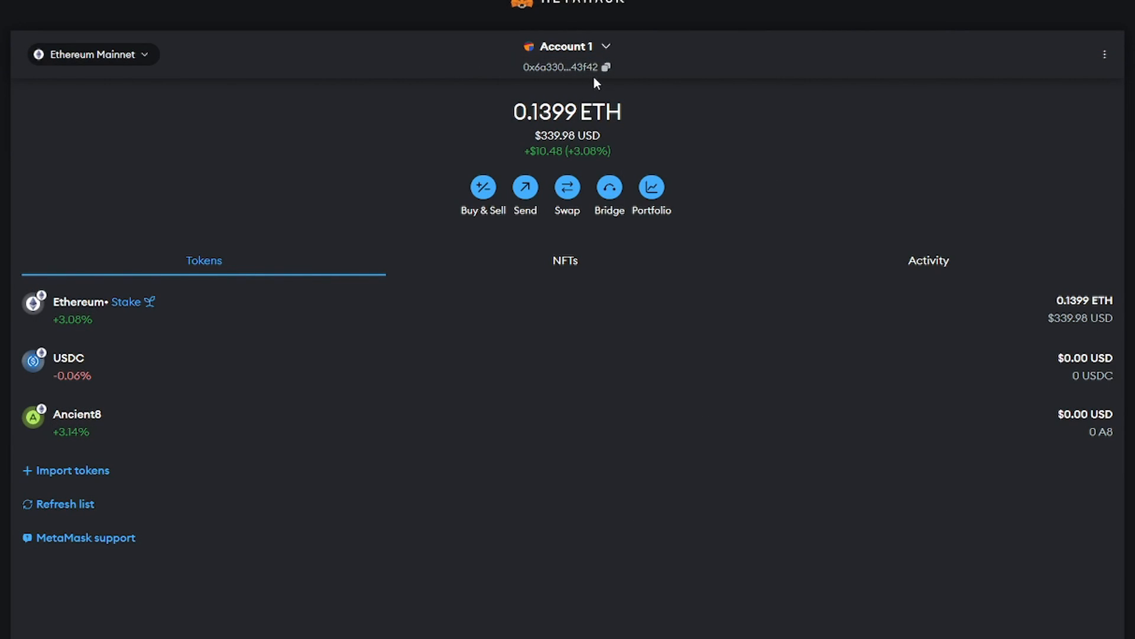
mouse_move(577, 84)
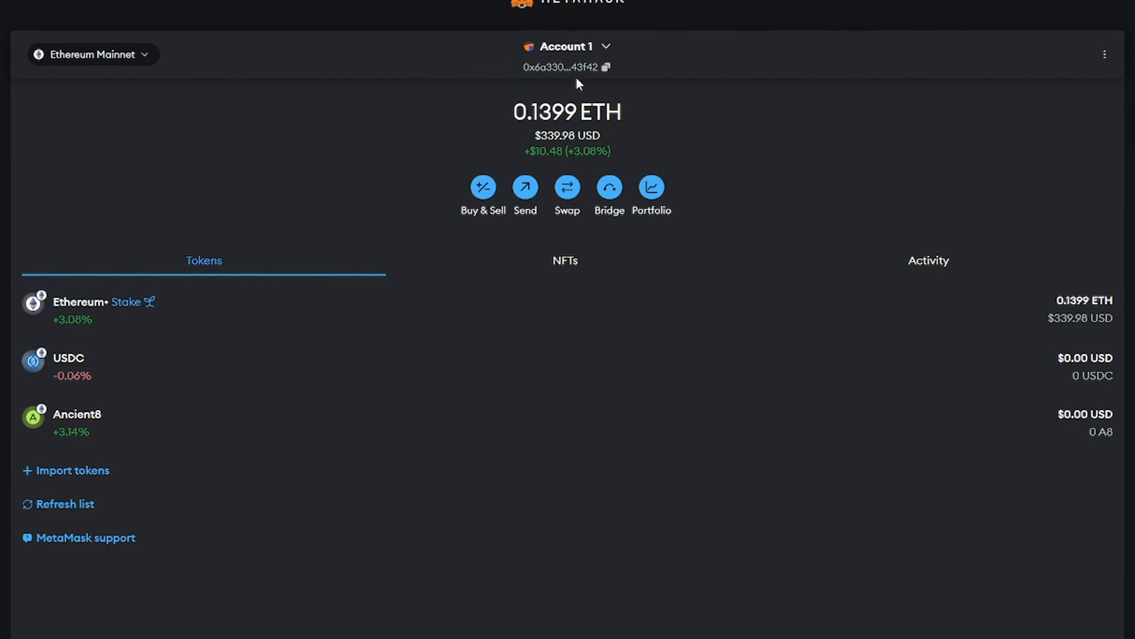
mouse_move(527, 86)
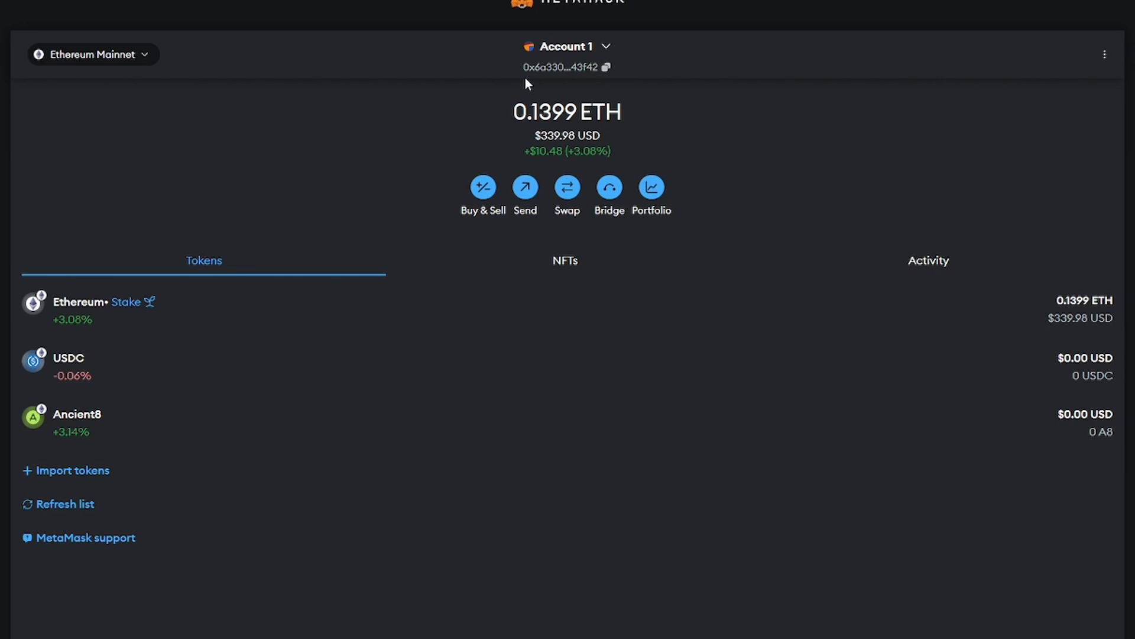
mouse_move(577, 81)
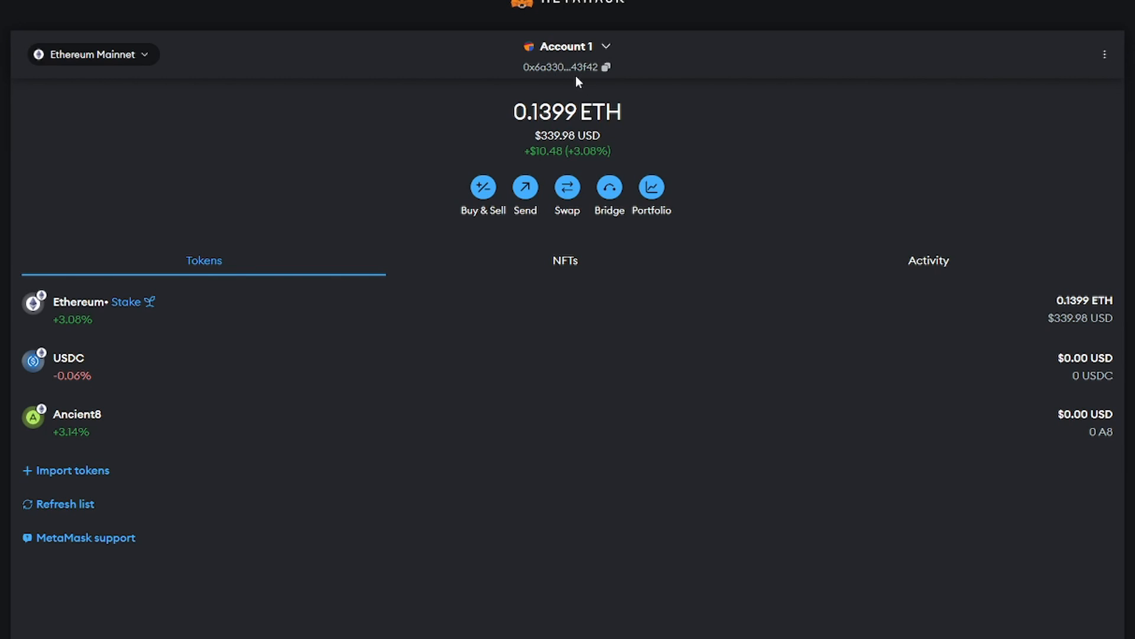
mouse_move(360, 260)
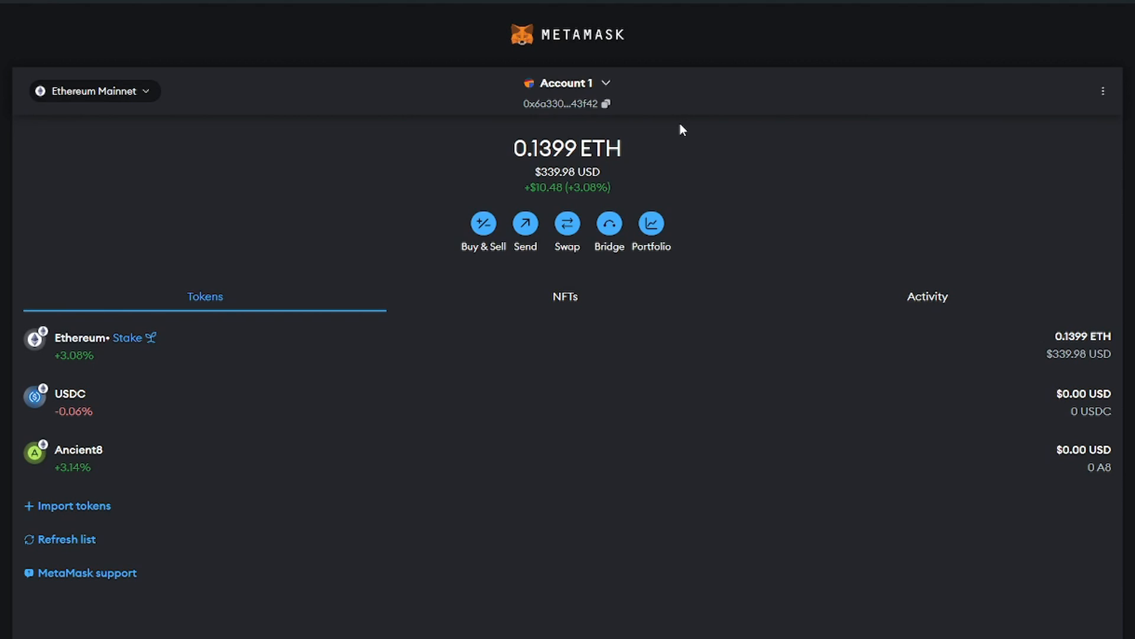
mouse_move(550, 125)
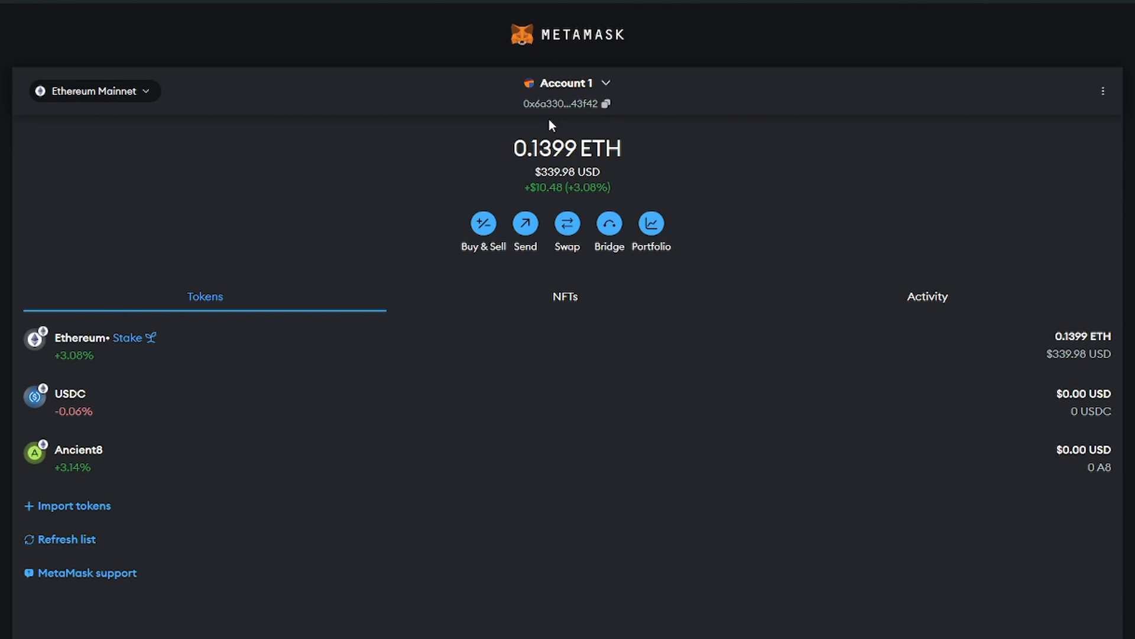
mouse_move(554, 125)
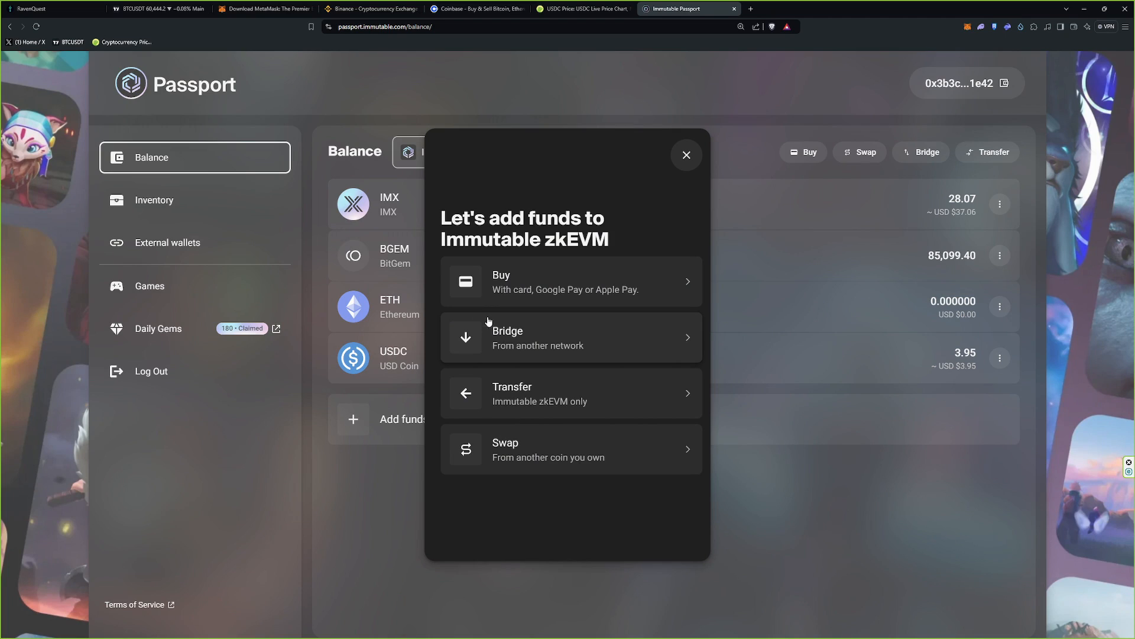
mouse_move(484, 319)
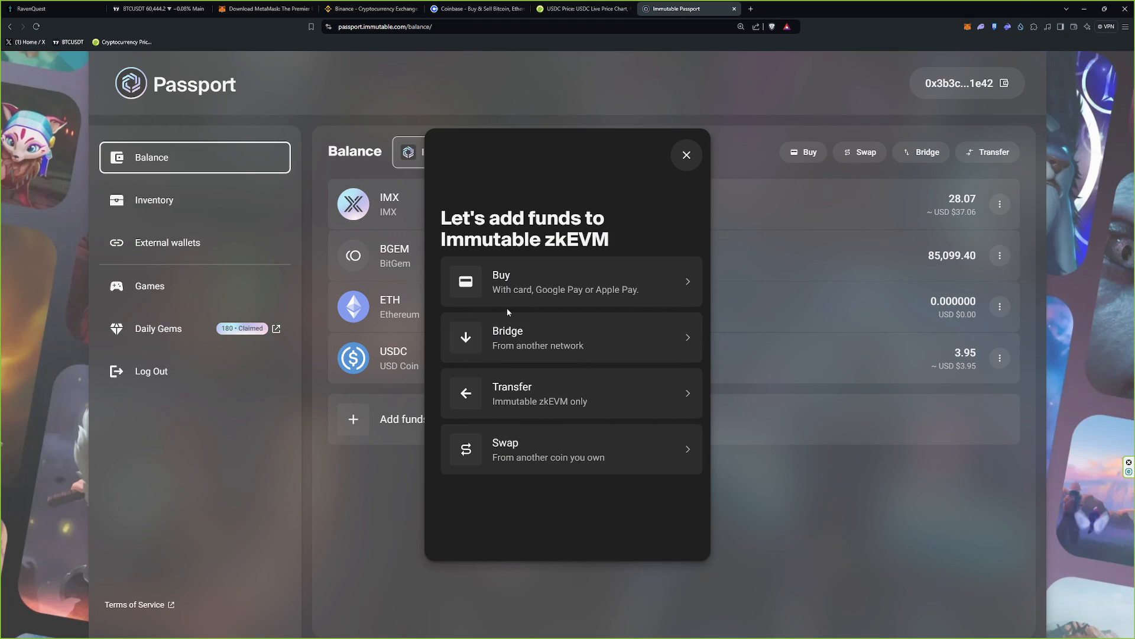
mouse_move(563, 284)
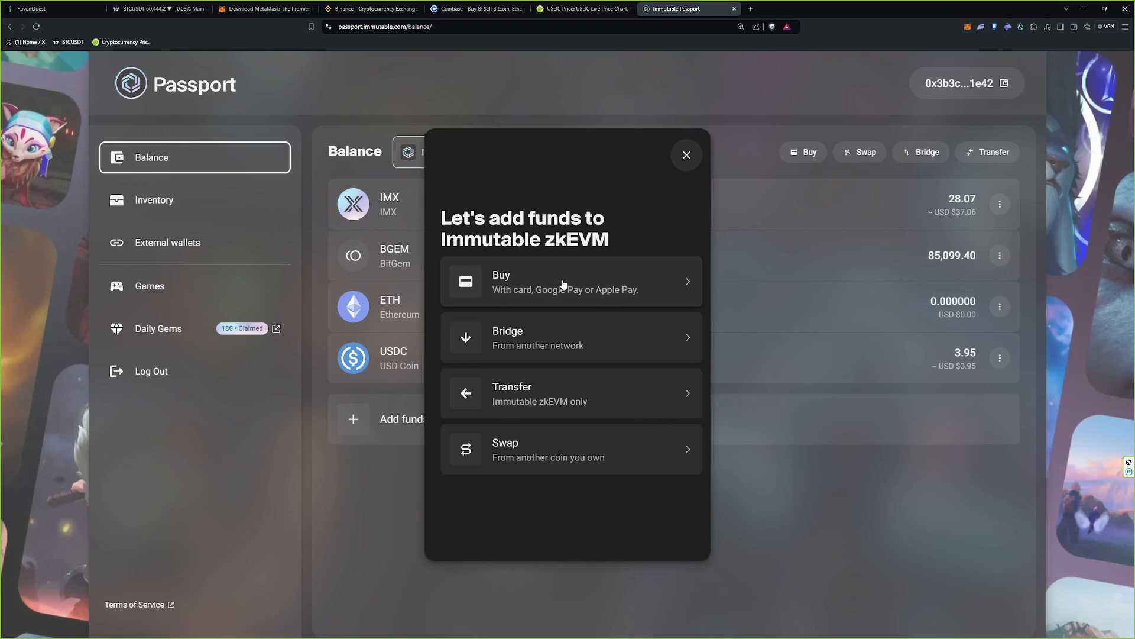
mouse_move(615, 299)
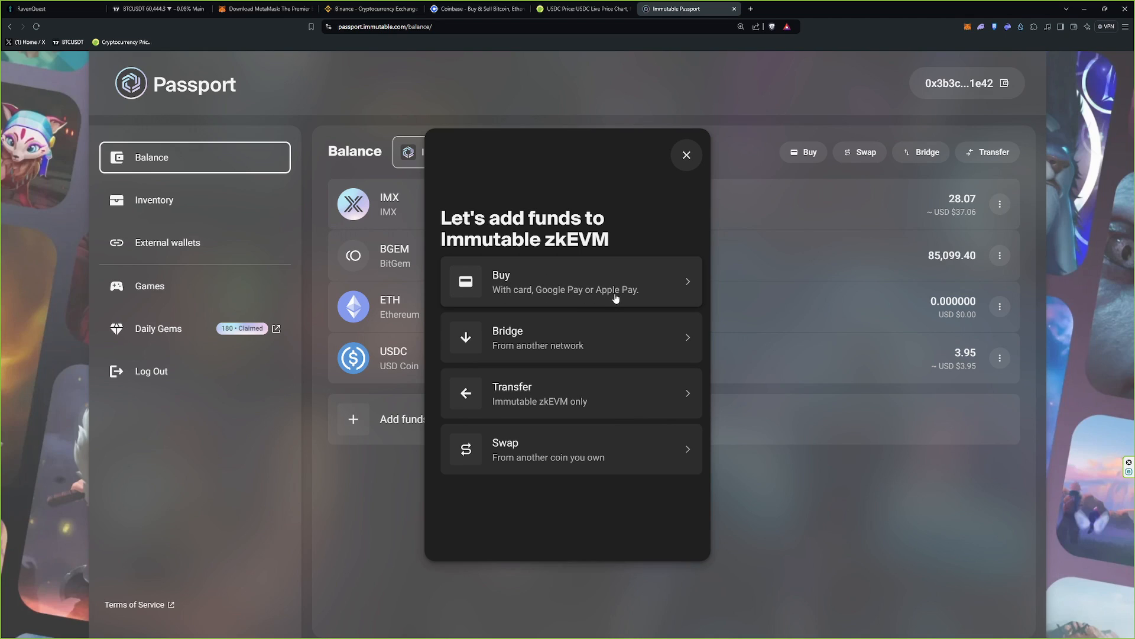
mouse_move(617, 298)
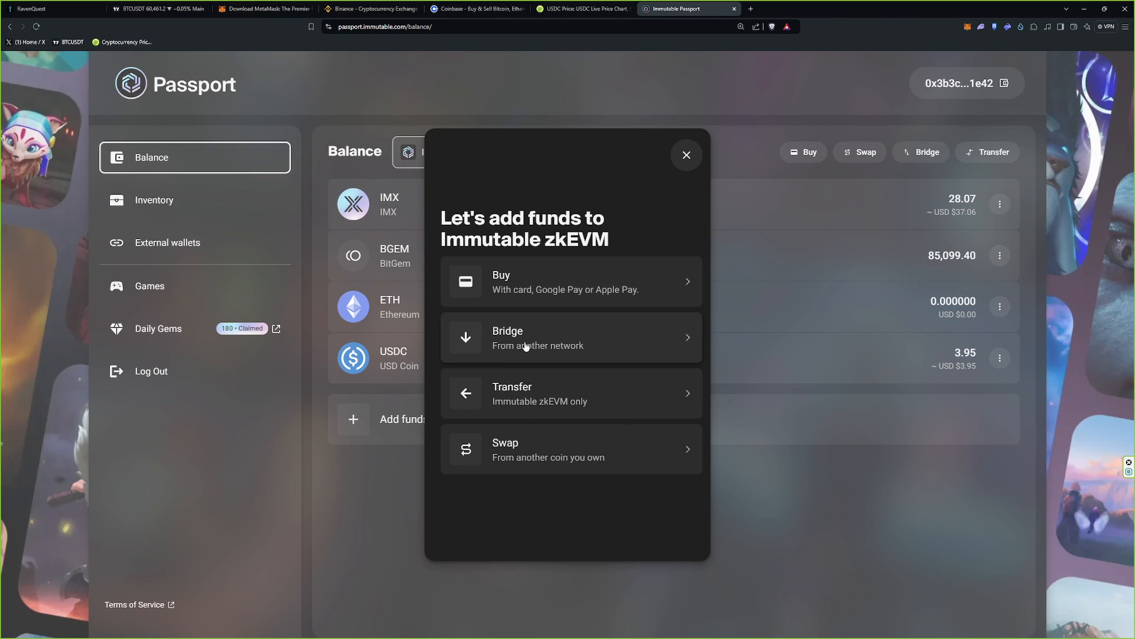
Step: Choose Bridge (From another network) in the Add funds dialog, listing Squid and Layerswap
left_click(571, 337)
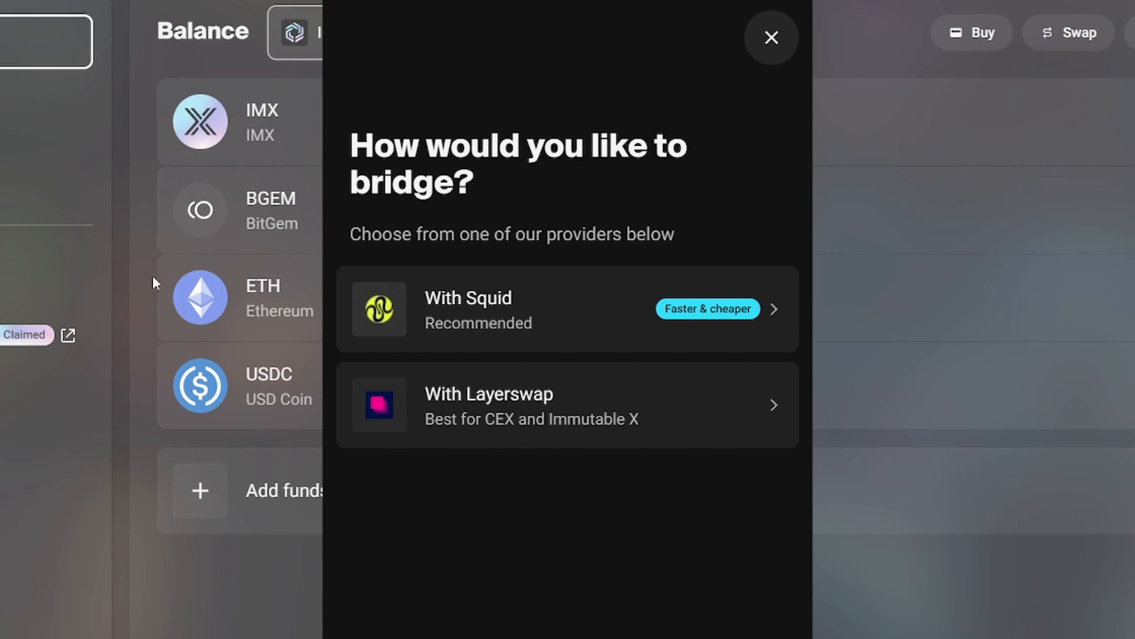
mouse_move(247, 73)
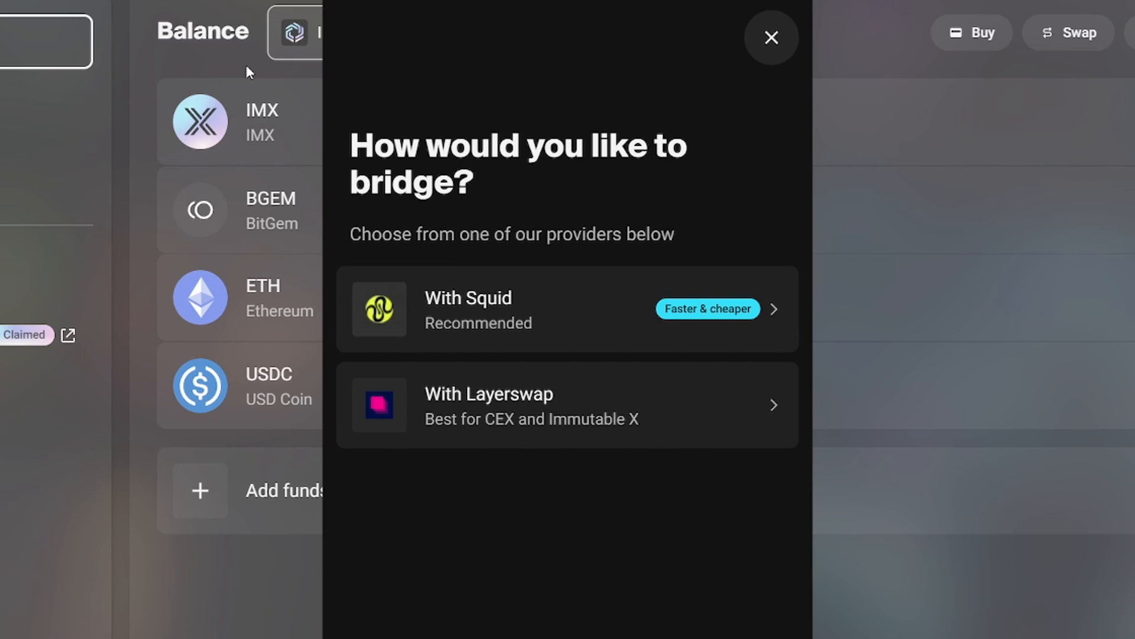
Step: Pick Layerswap, set Ethereum as the source network and connect the MetaMask wallet
left_click(488, 404)
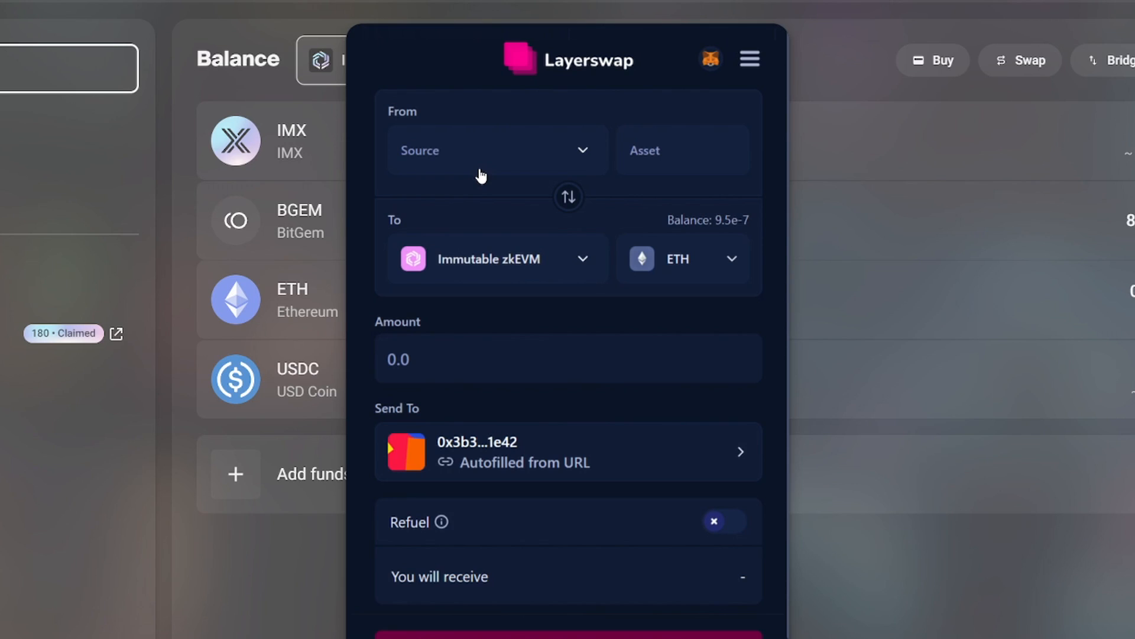
mouse_move(247, 274)
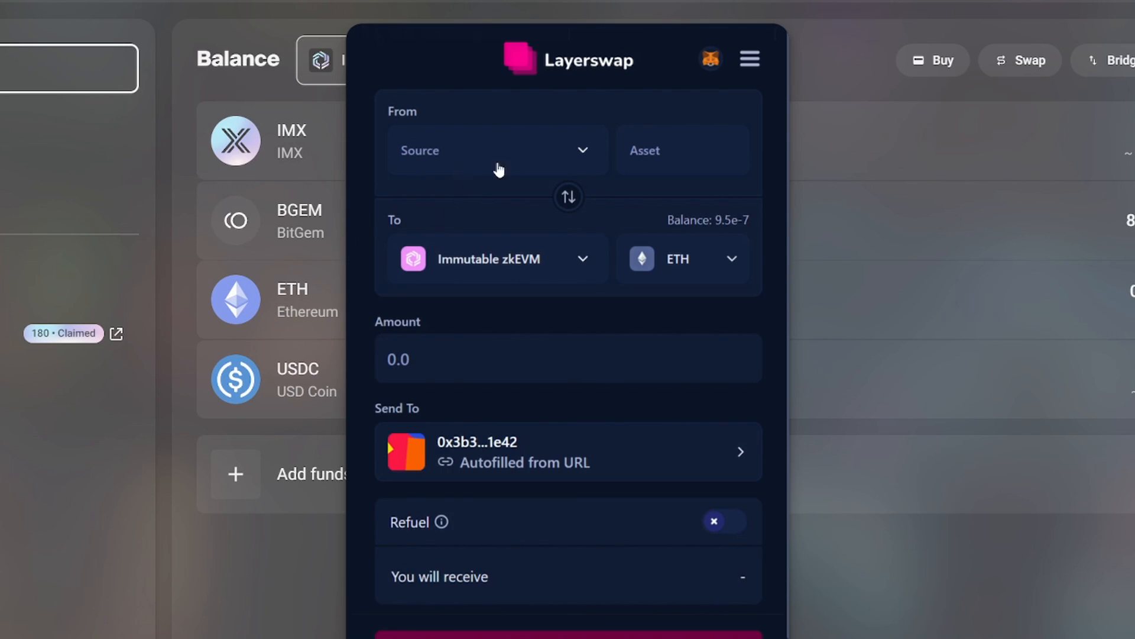
mouse_move(508, 170)
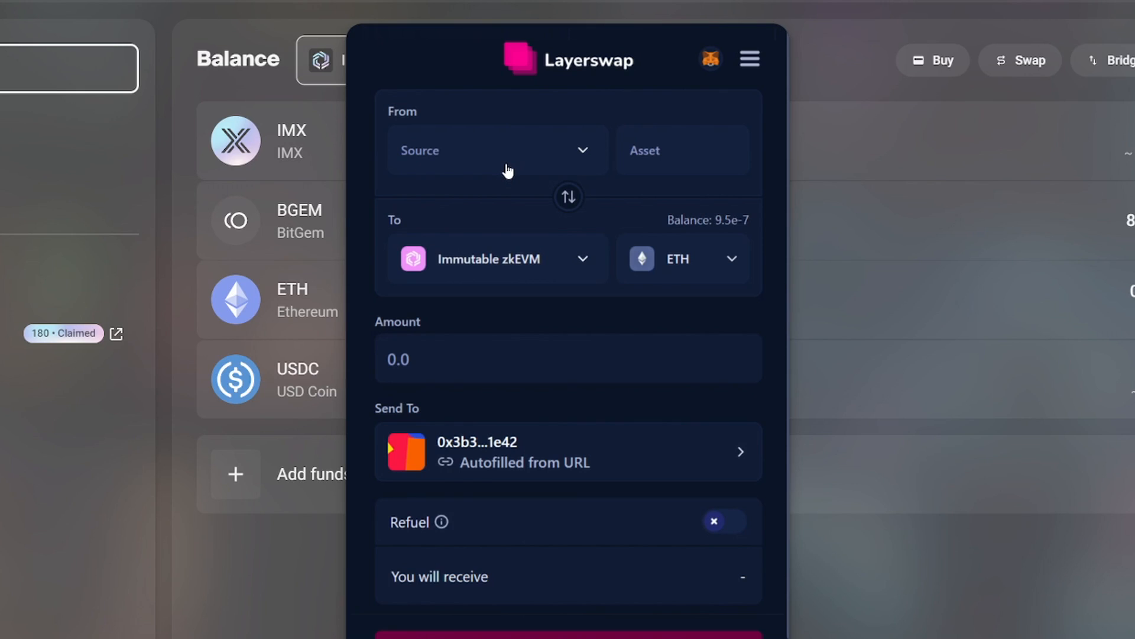
left_click(496, 150)
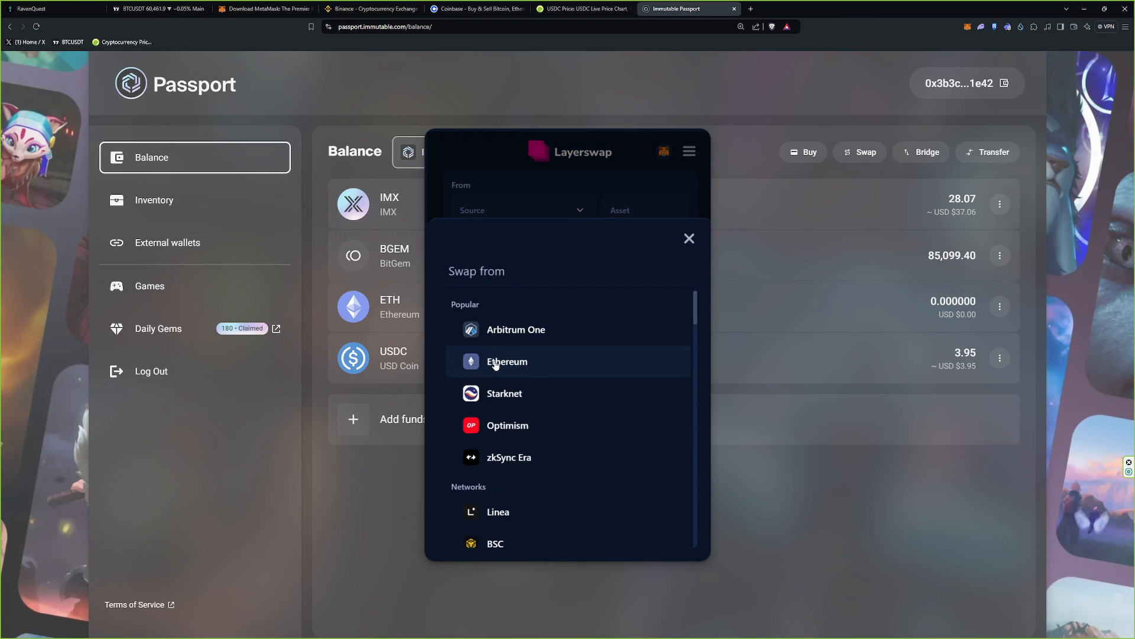
left_click(506, 362)
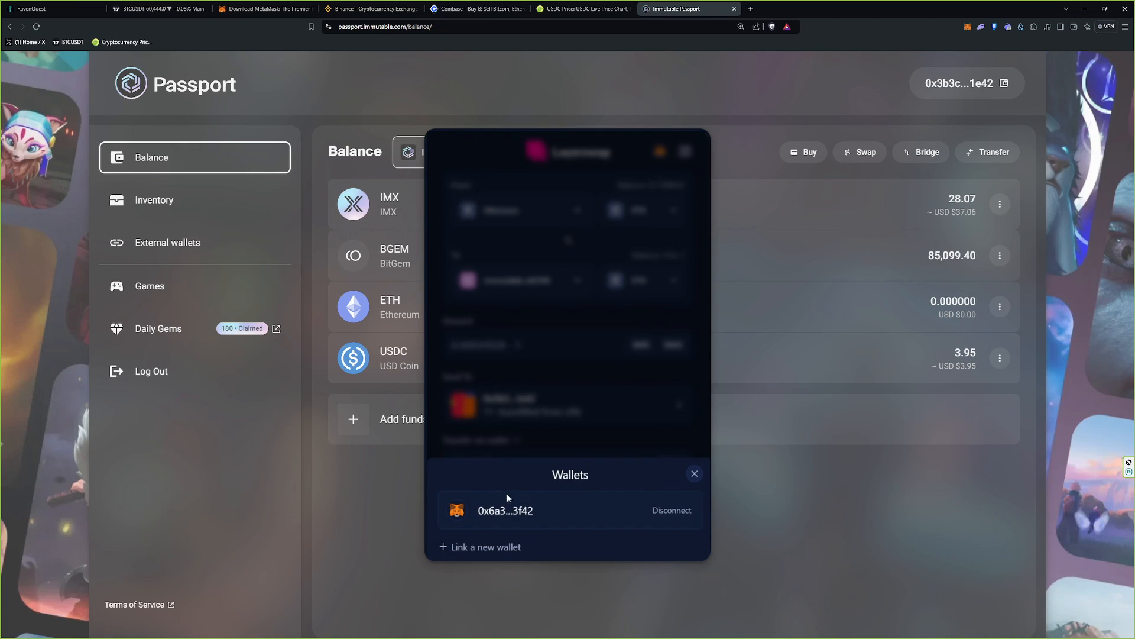
mouse_move(556, 493)
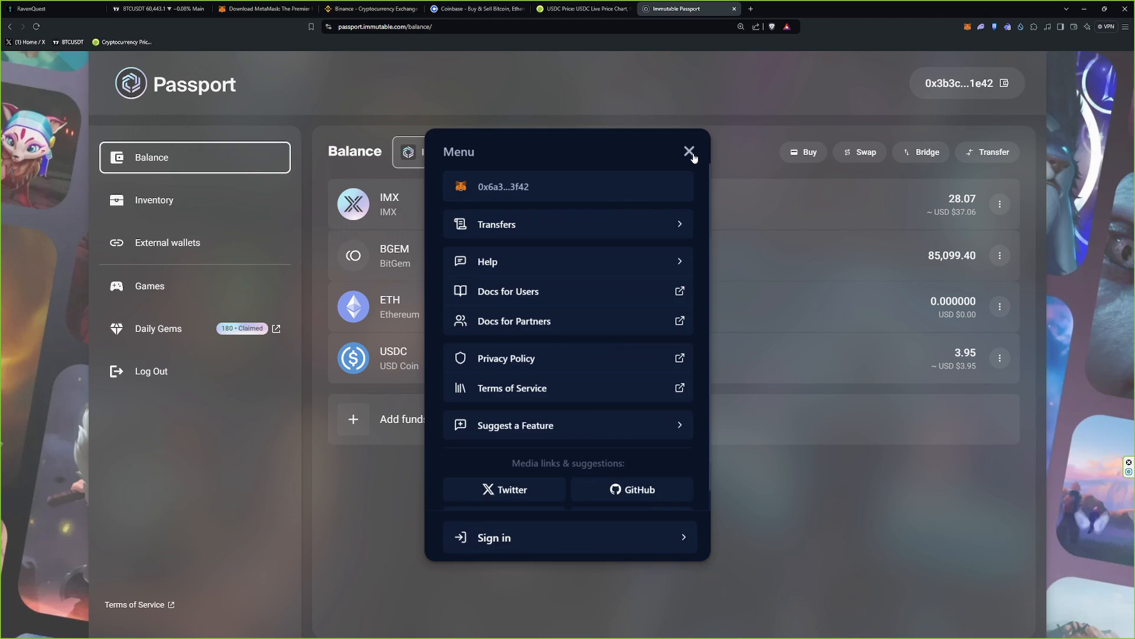
mouse_move(688, 160)
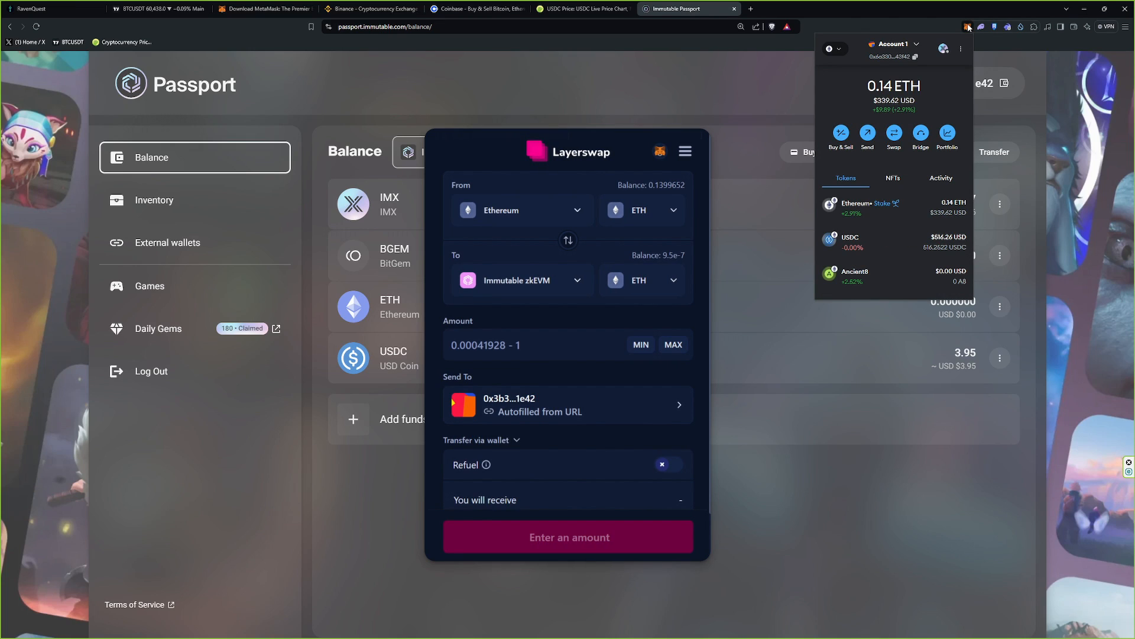
left_click(966, 26)
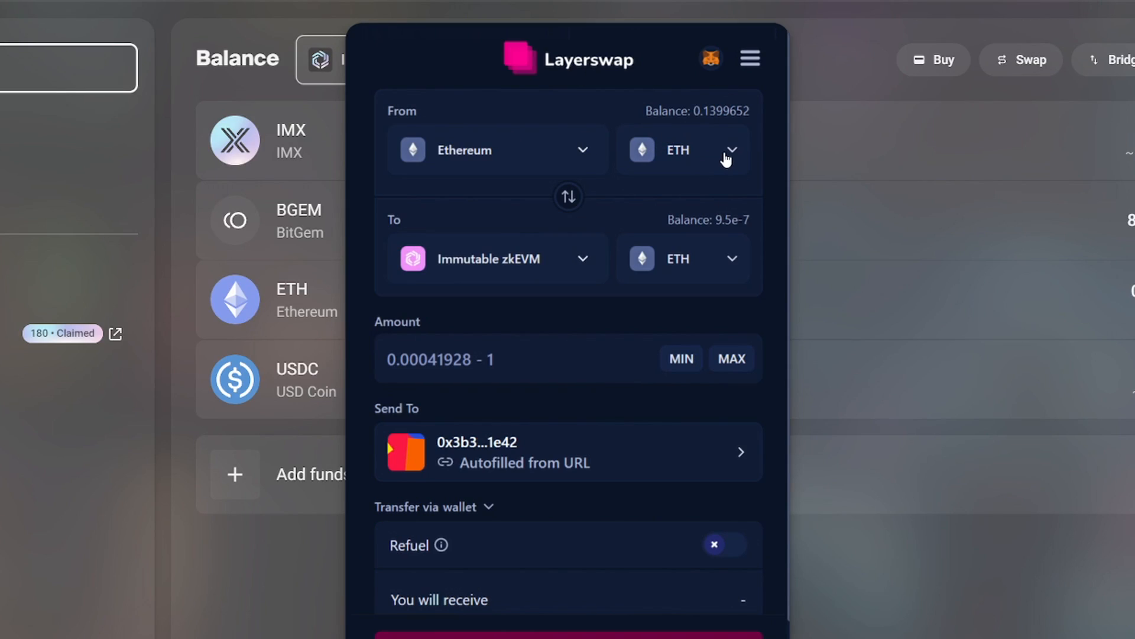
Step: Change both the From and To tokens from ETH to USDC
left_click(721, 150)
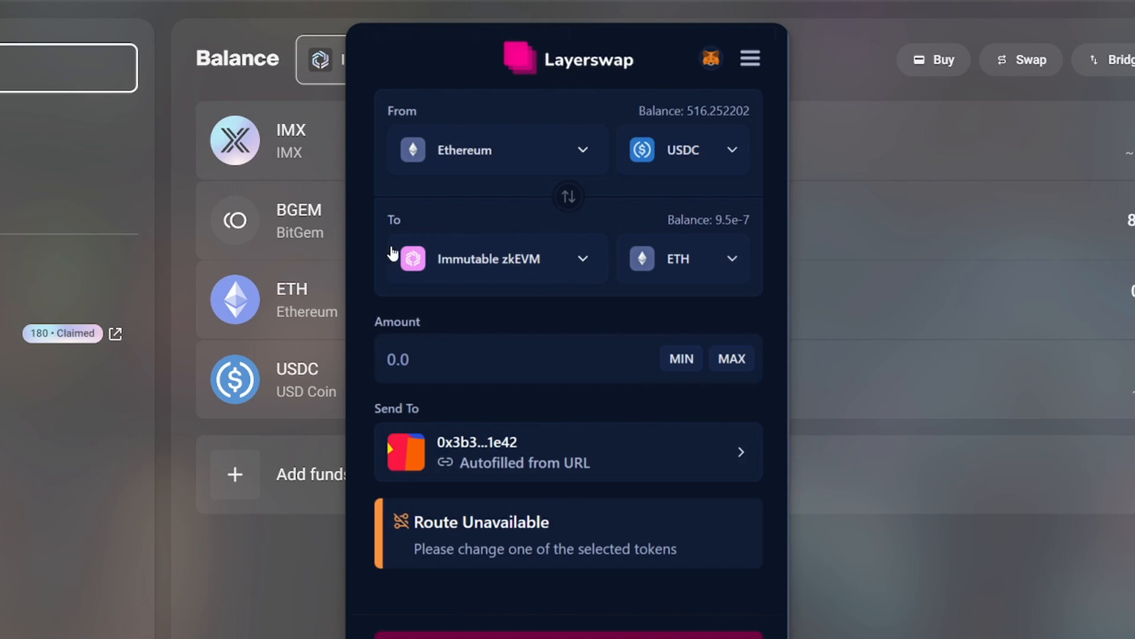
mouse_move(527, 280)
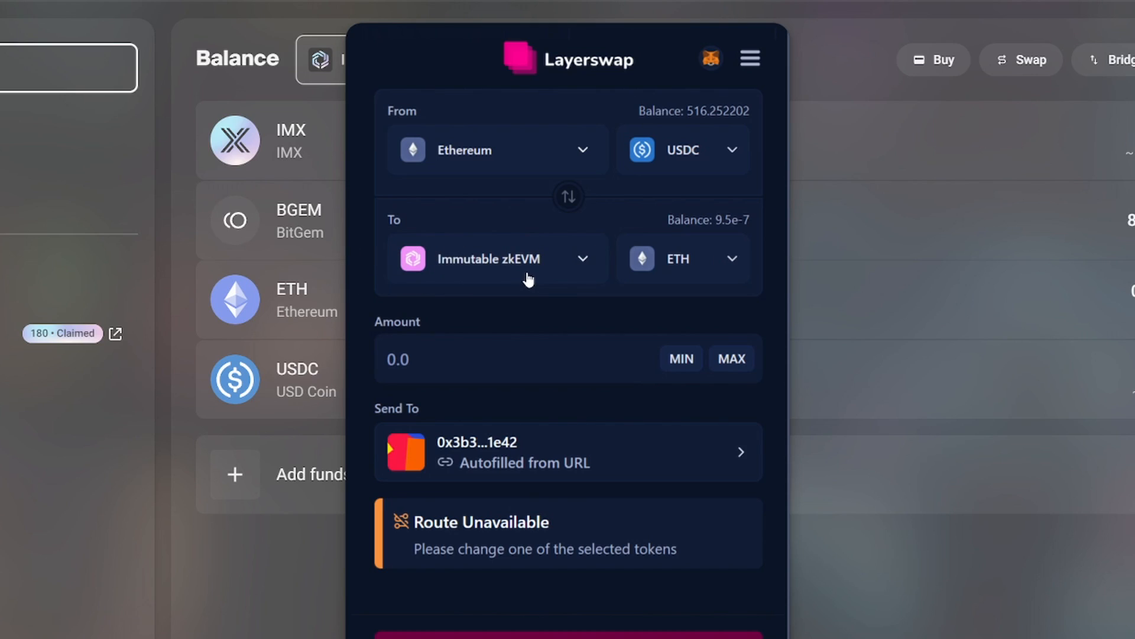
mouse_move(680, 278)
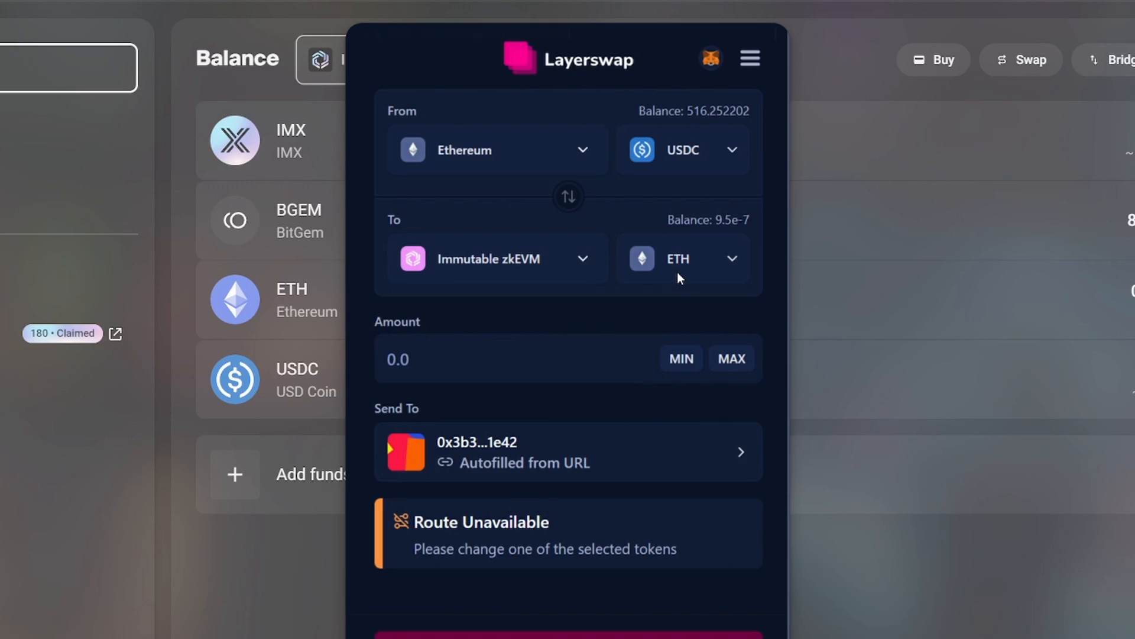
left_click(681, 258)
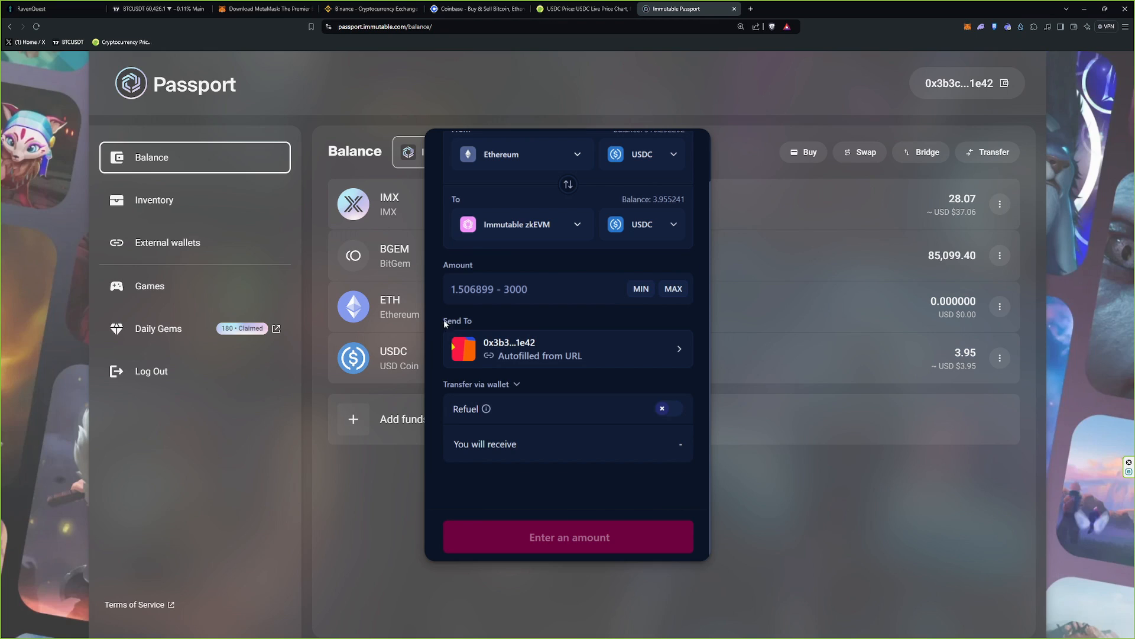
mouse_move(881, 168)
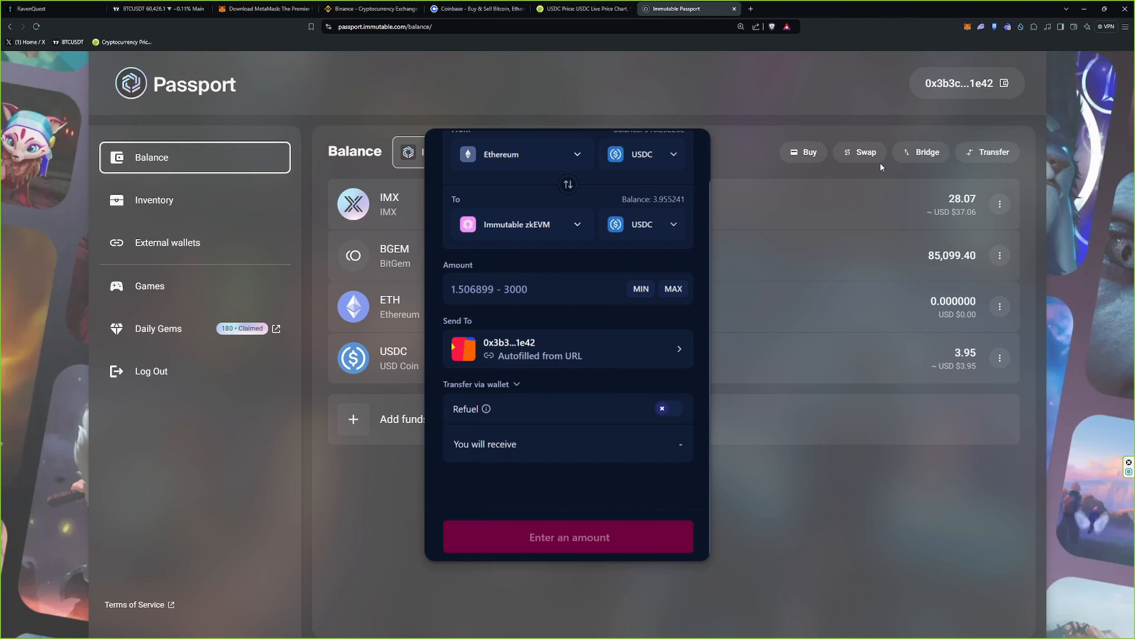
mouse_move(970, 62)
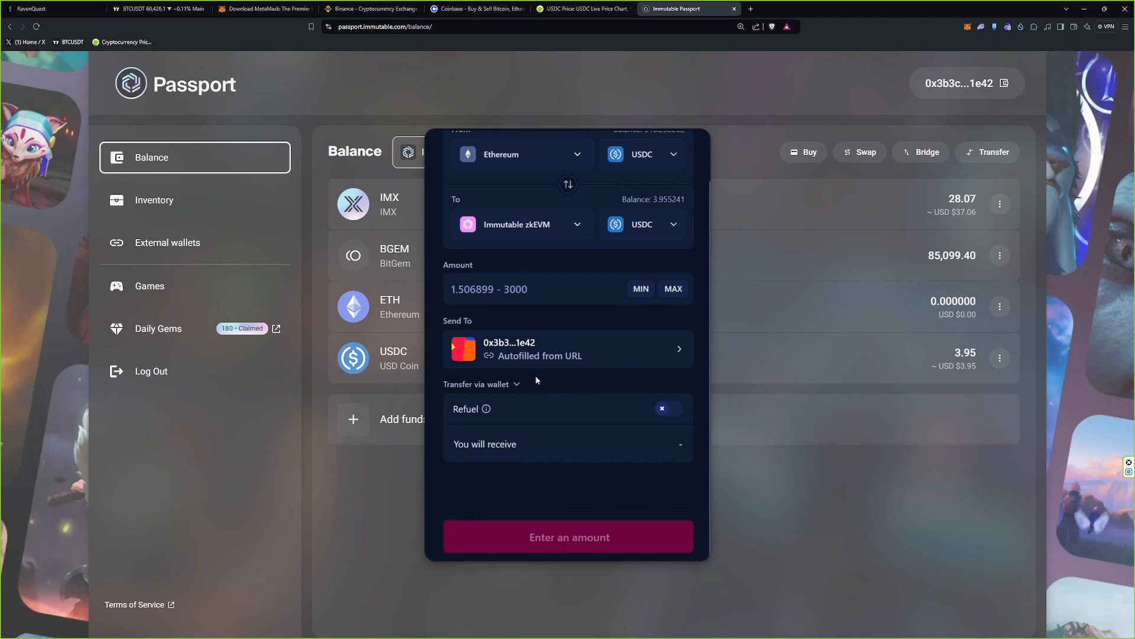
mouse_move(531, 374)
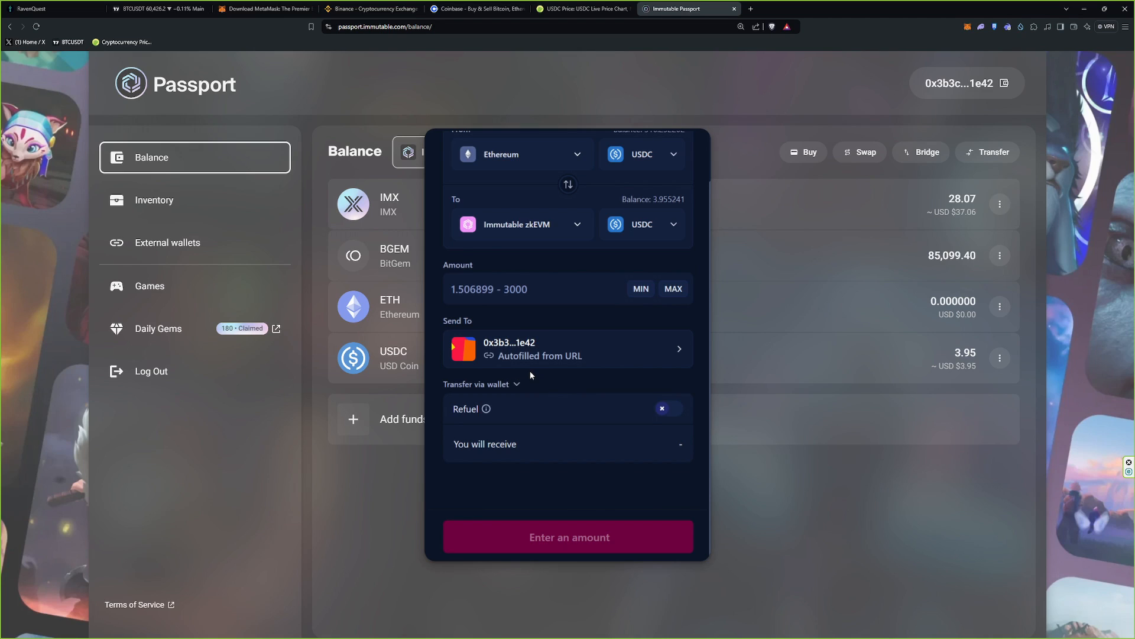
mouse_move(568, 372)
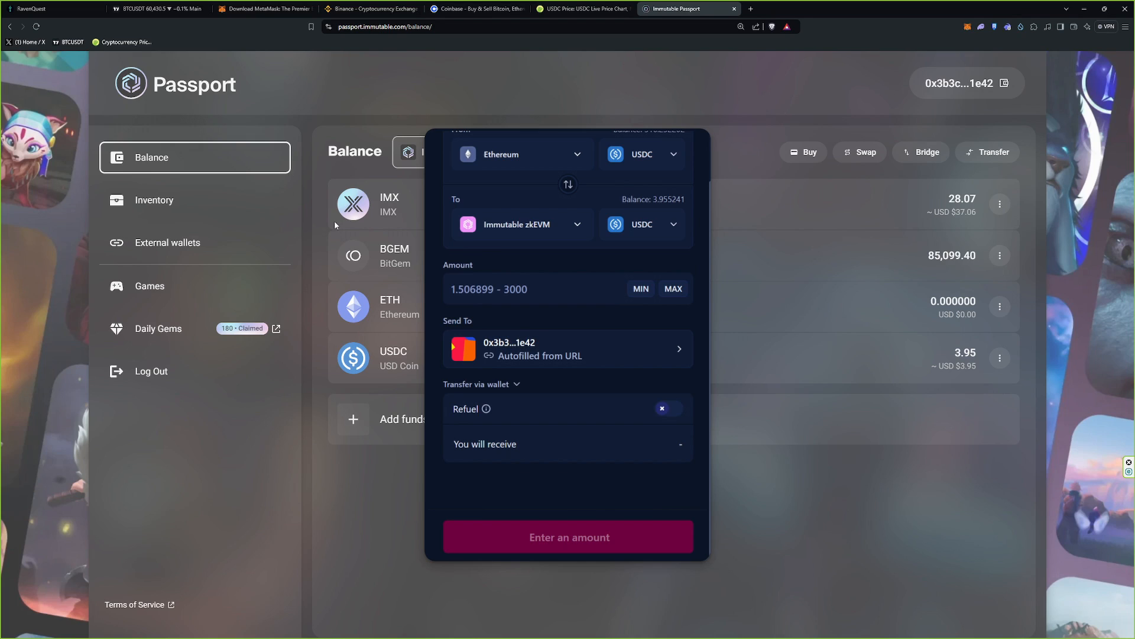
mouse_move(573, 423)
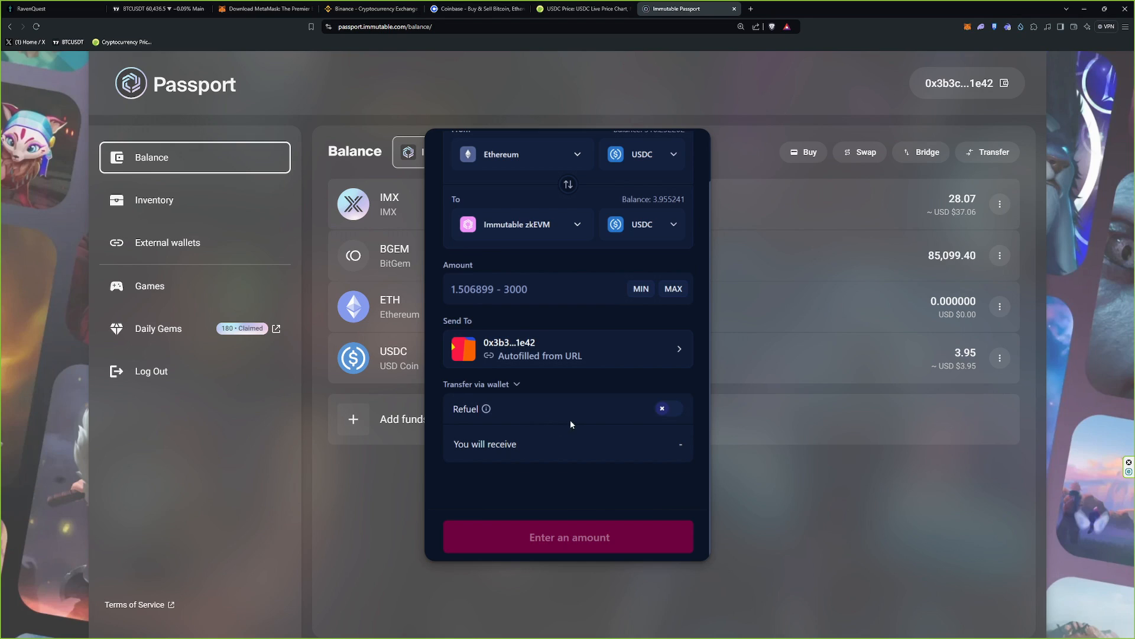
Step: Enable Refuel for zkEVM gas and set the amount to the full 516.252202 USDC with MAX
left_click(488, 408)
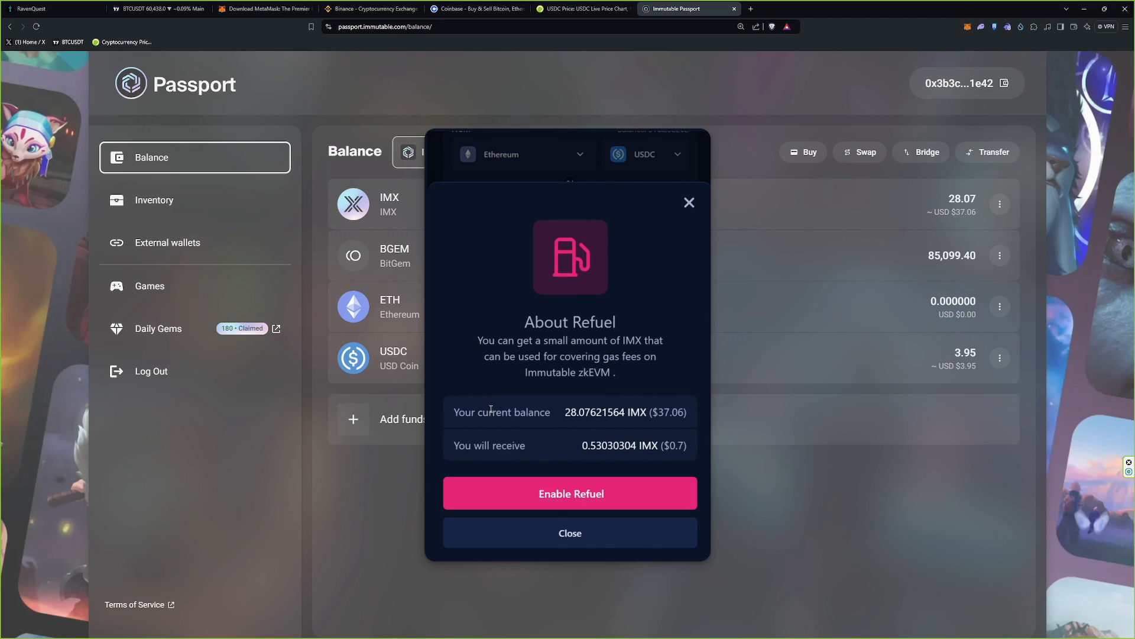
left_click(570, 494)
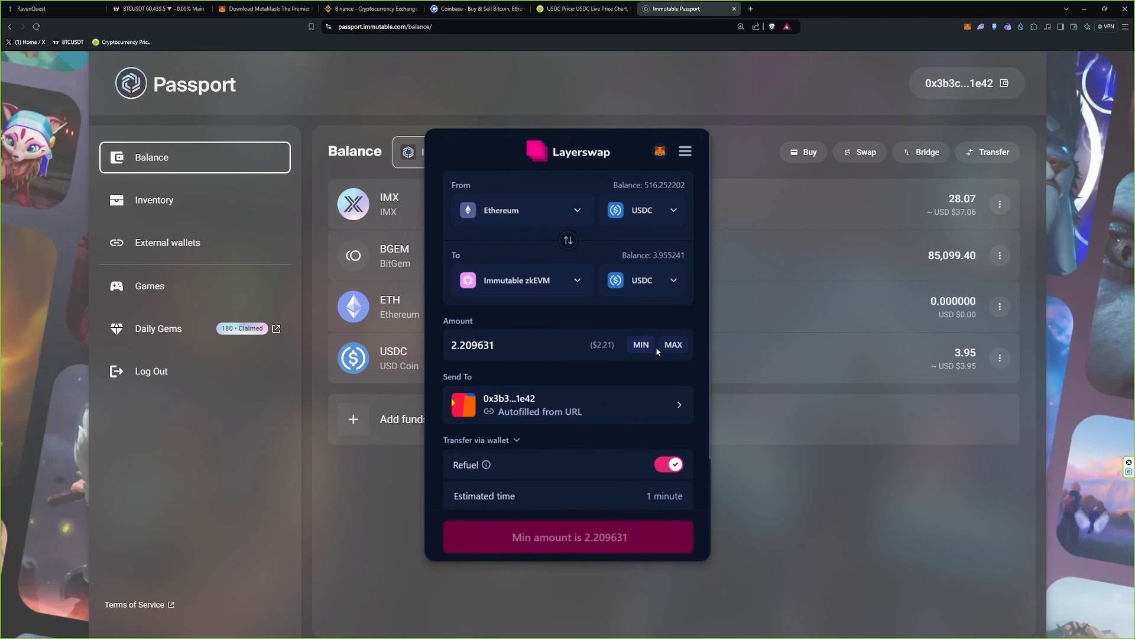
left_click(673, 344)
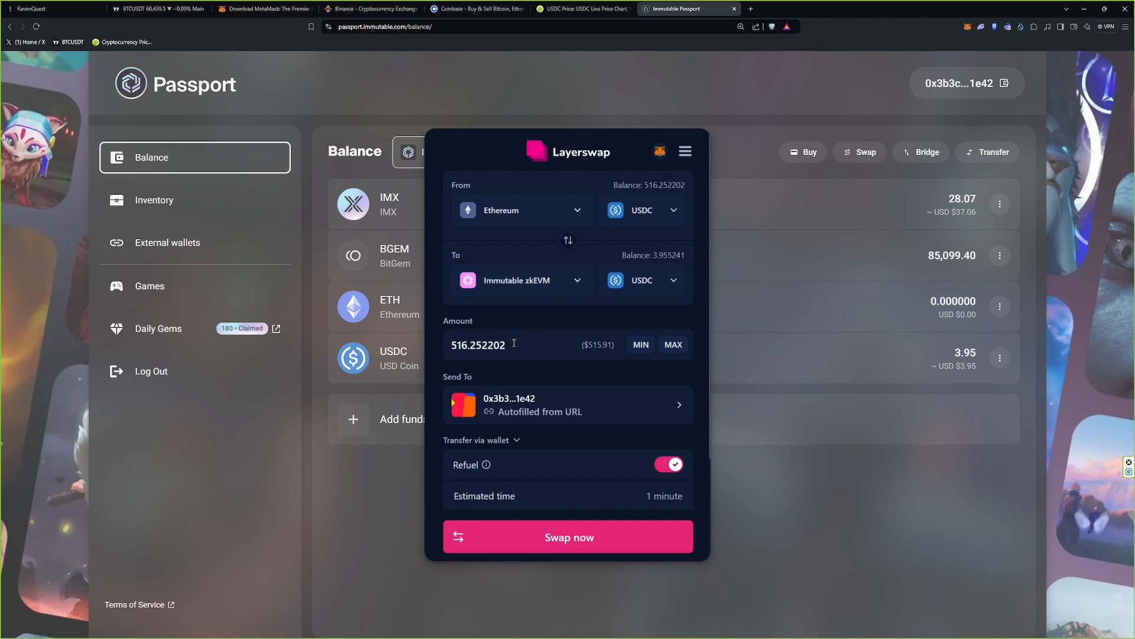
mouse_move(523, 353)
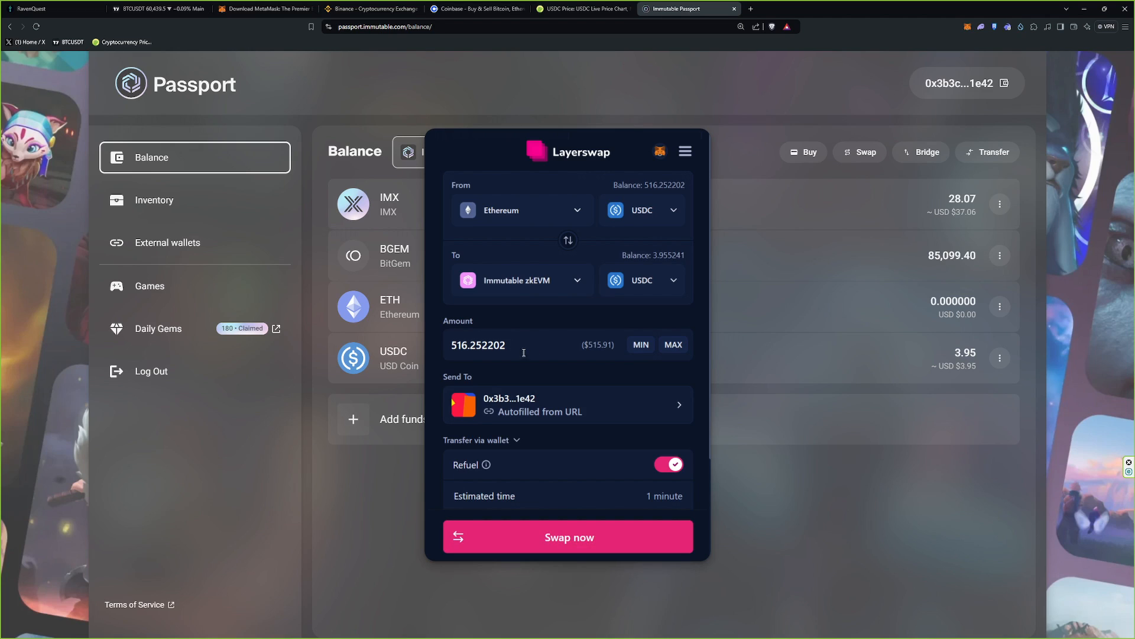
mouse_move(524, 382)
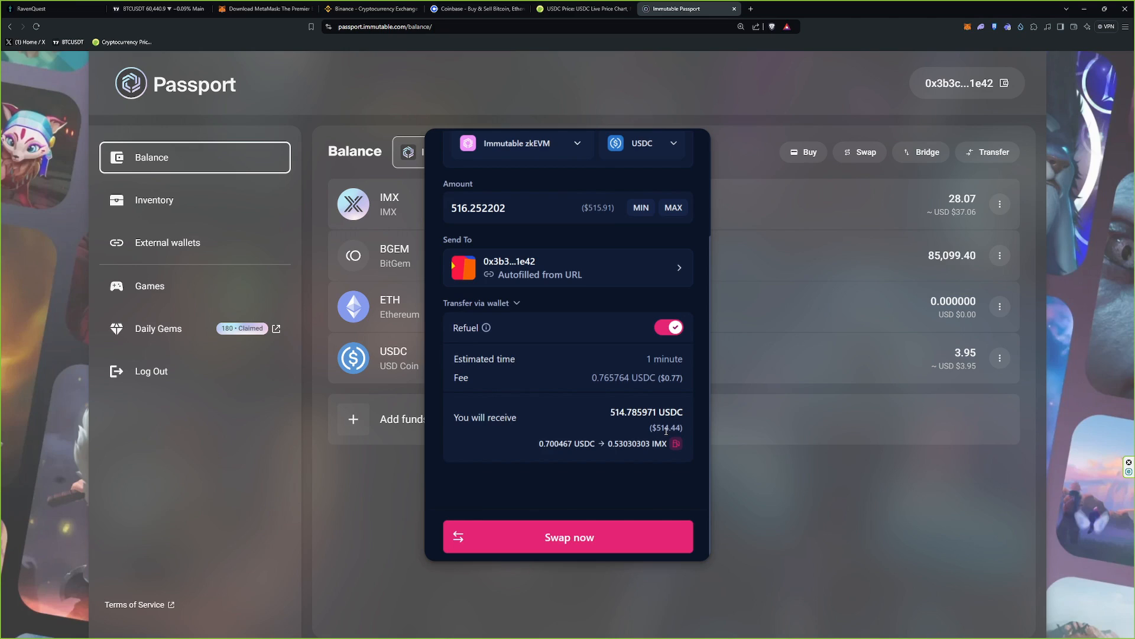
mouse_move(487, 385)
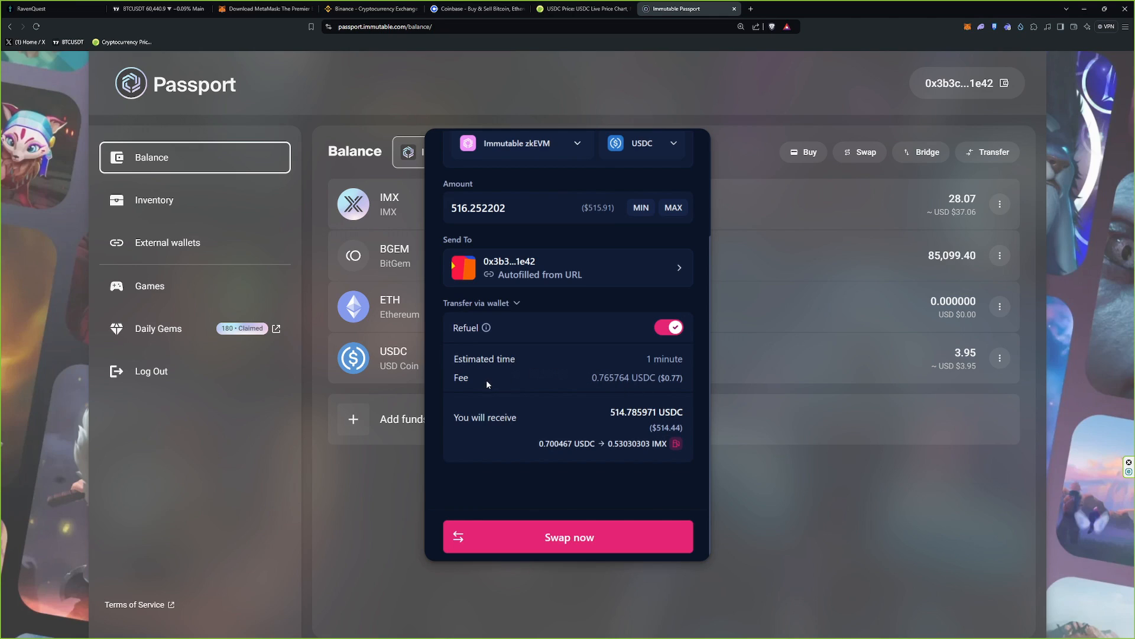
mouse_move(615, 382)
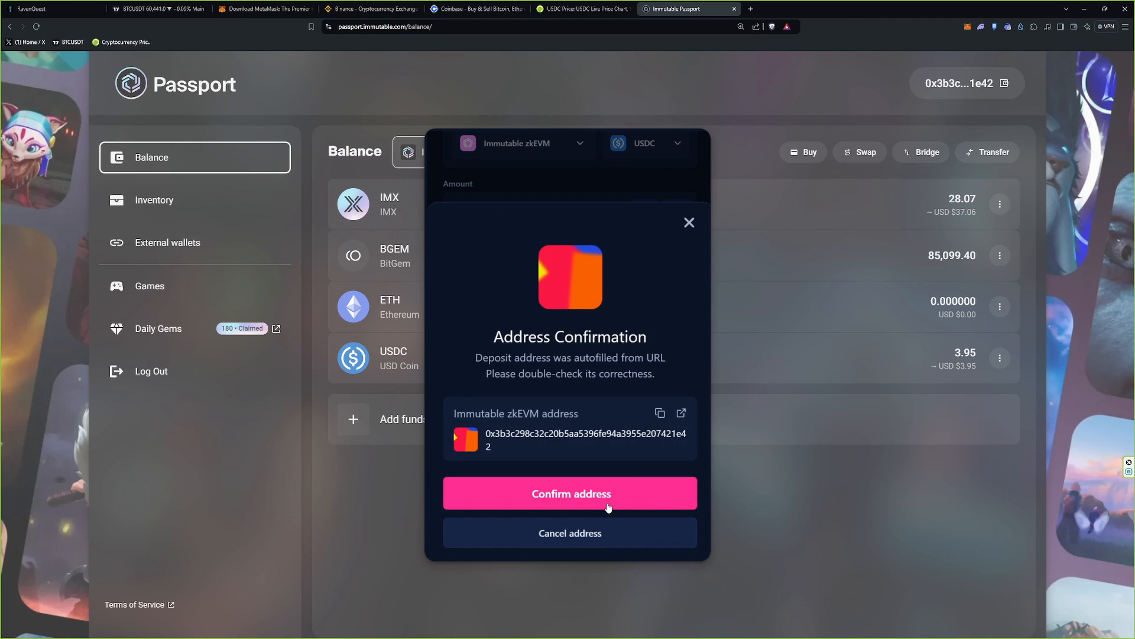
Step: Confirm the autofilled destination address, reconnect MetaMask and send the USDC from the wallet
left_click(570, 494)
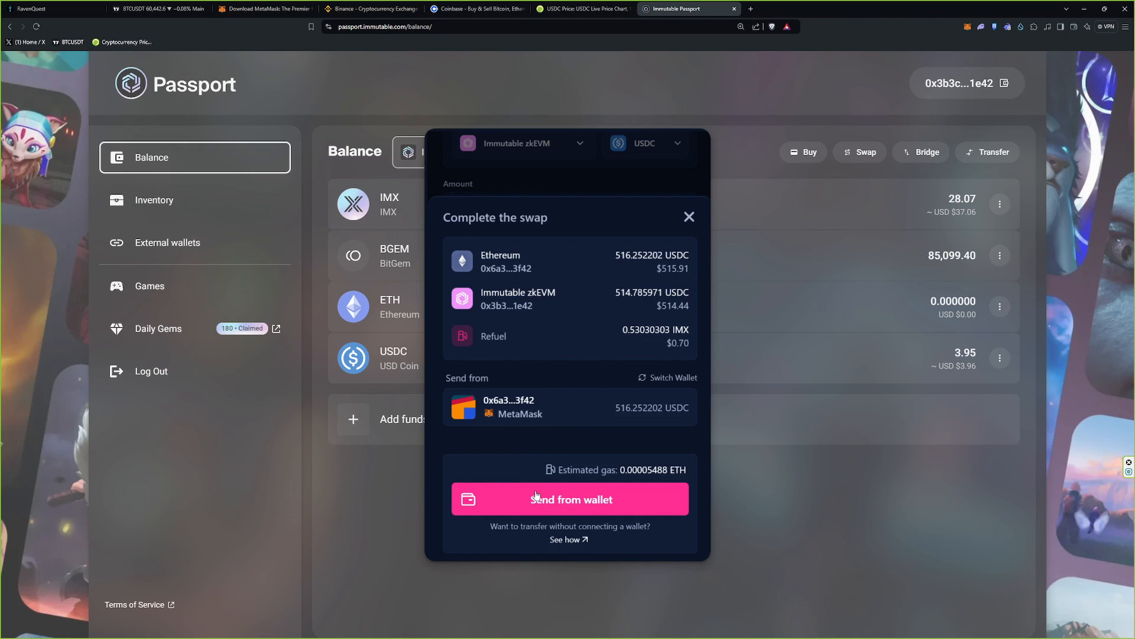
left_click(570, 499)
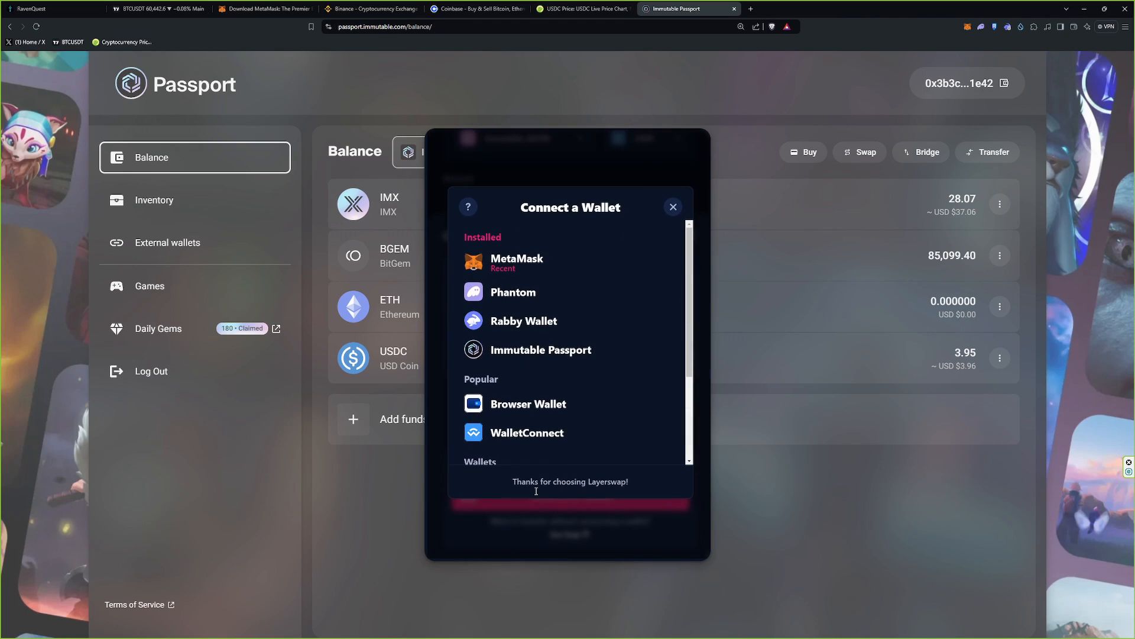
mouse_move(508, 262)
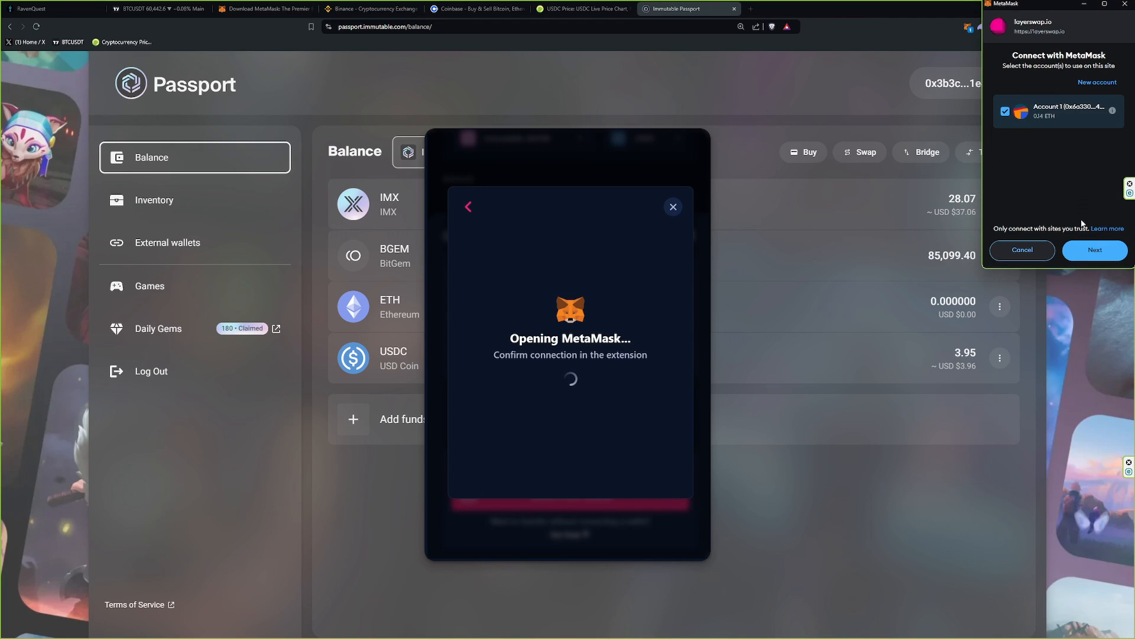
left_click(1095, 250)
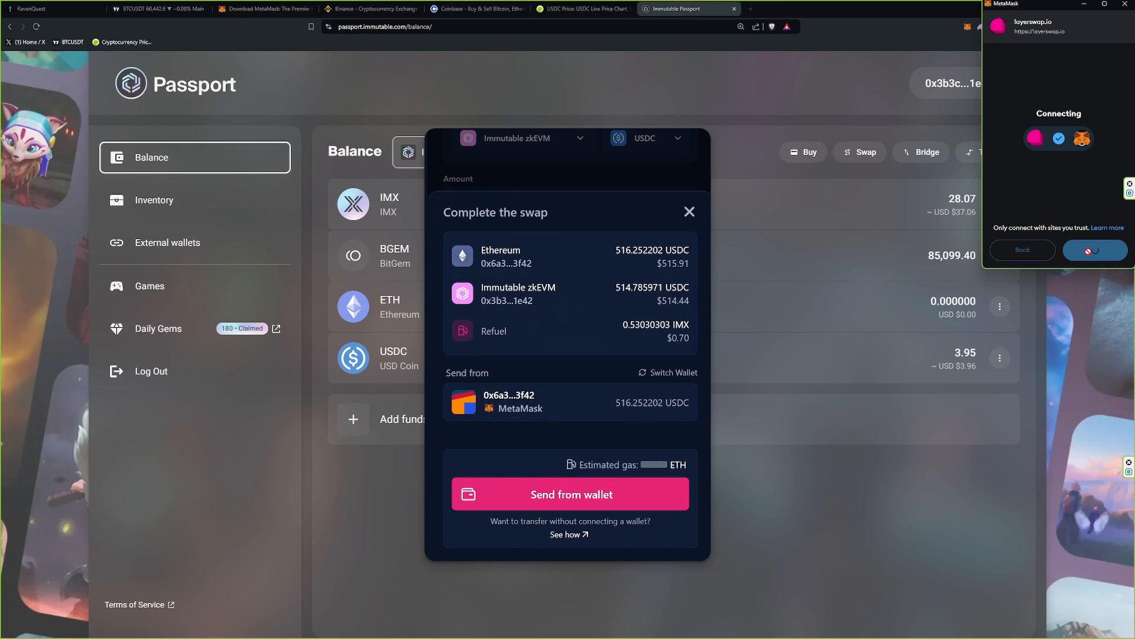
left_click(1095, 250)
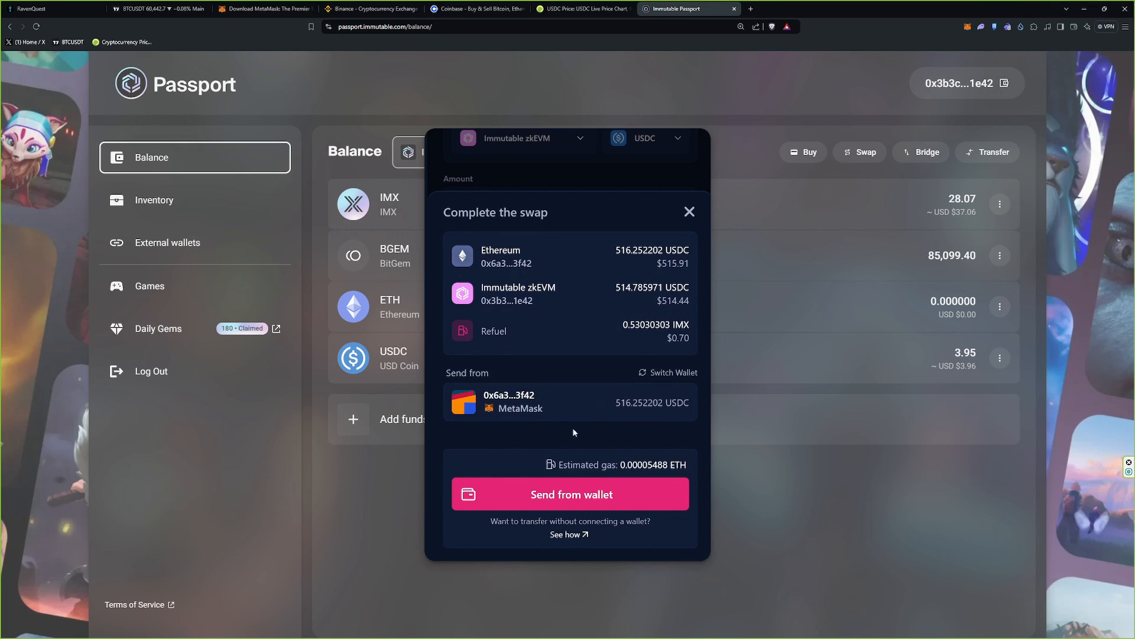
mouse_move(551, 494)
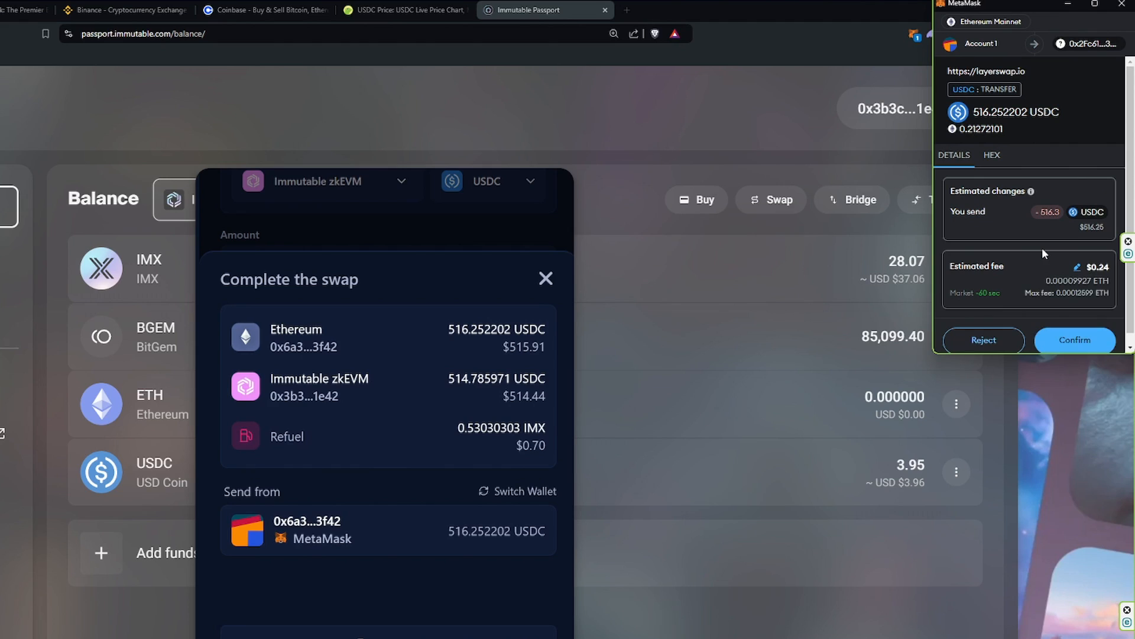
Step: Confirm the 516.252202 USDC transfer in the MetaMask popup so Layerswap completes the bridge
scroll("down", 3)
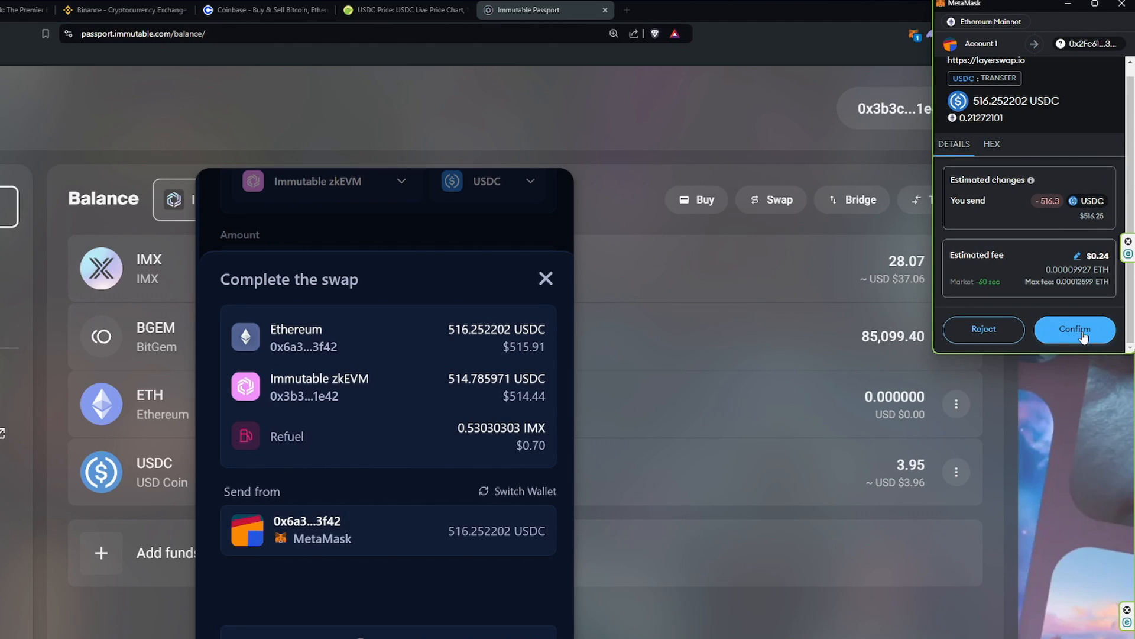
left_click(1074, 329)
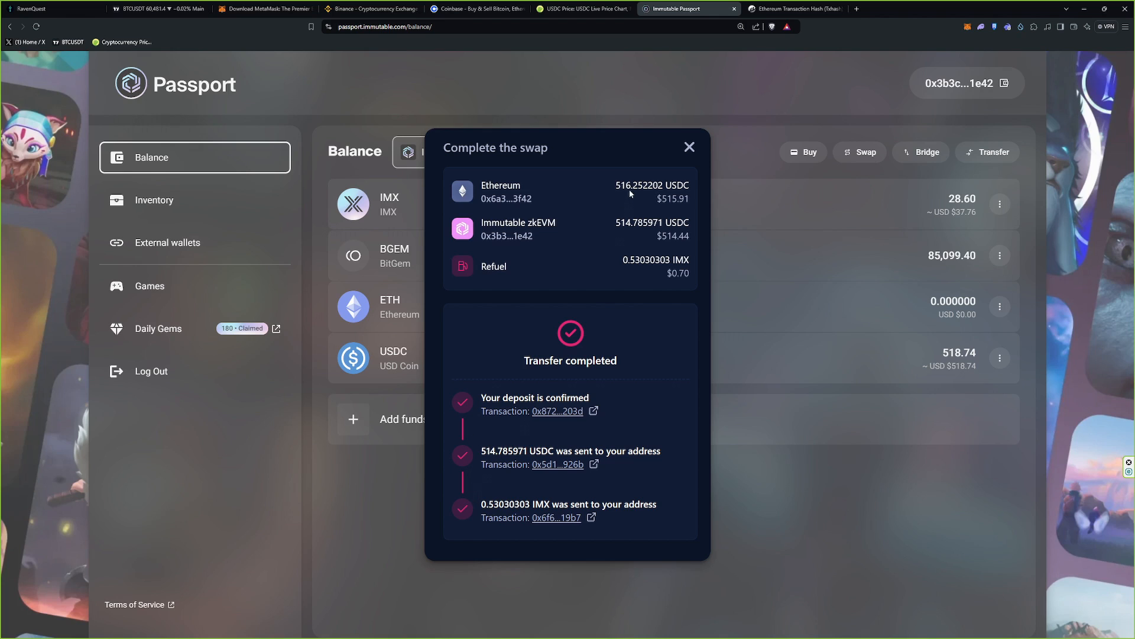
mouse_move(689, 147)
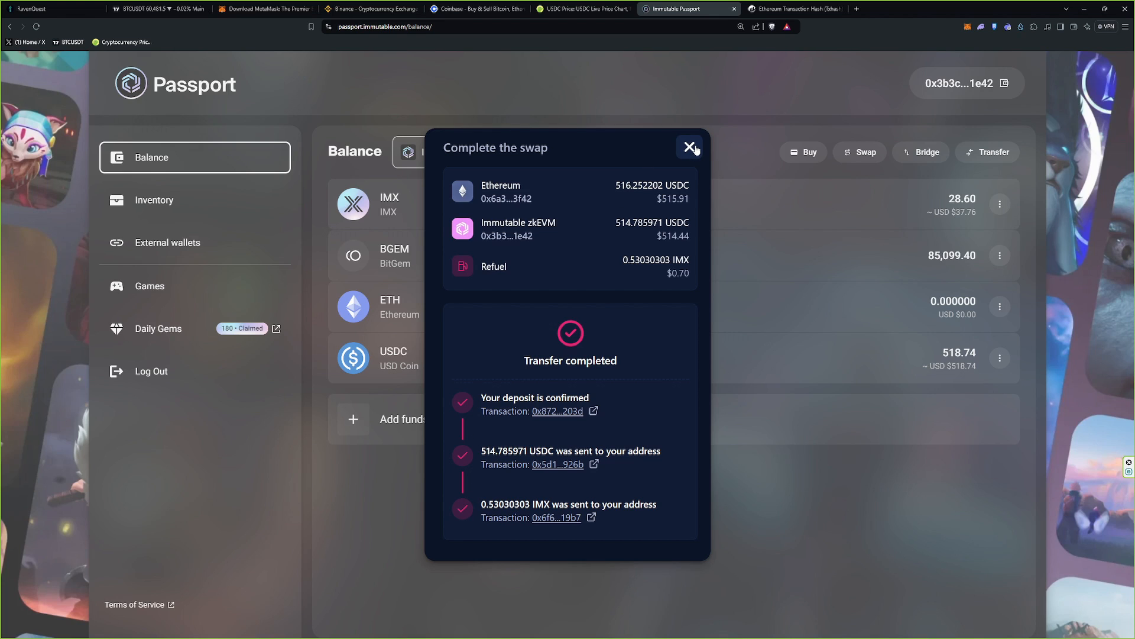
Step: Close the completed swap summary, revealing the Passport balance of 518.74 USDC and 28.60 IMX
left_click(688, 147)
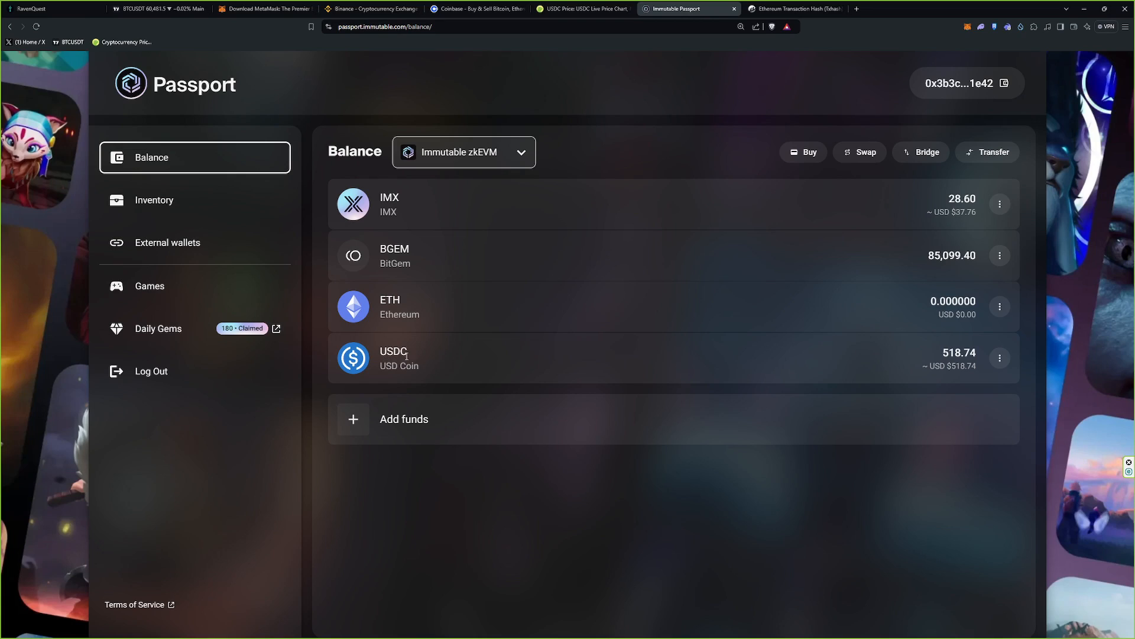
mouse_move(937, 354)
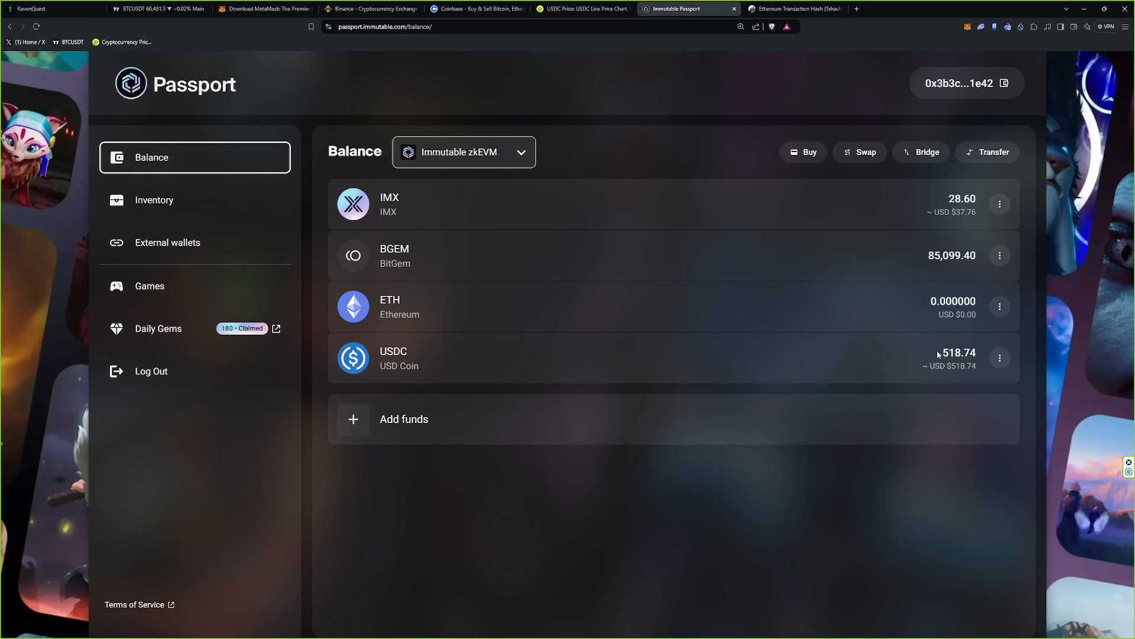